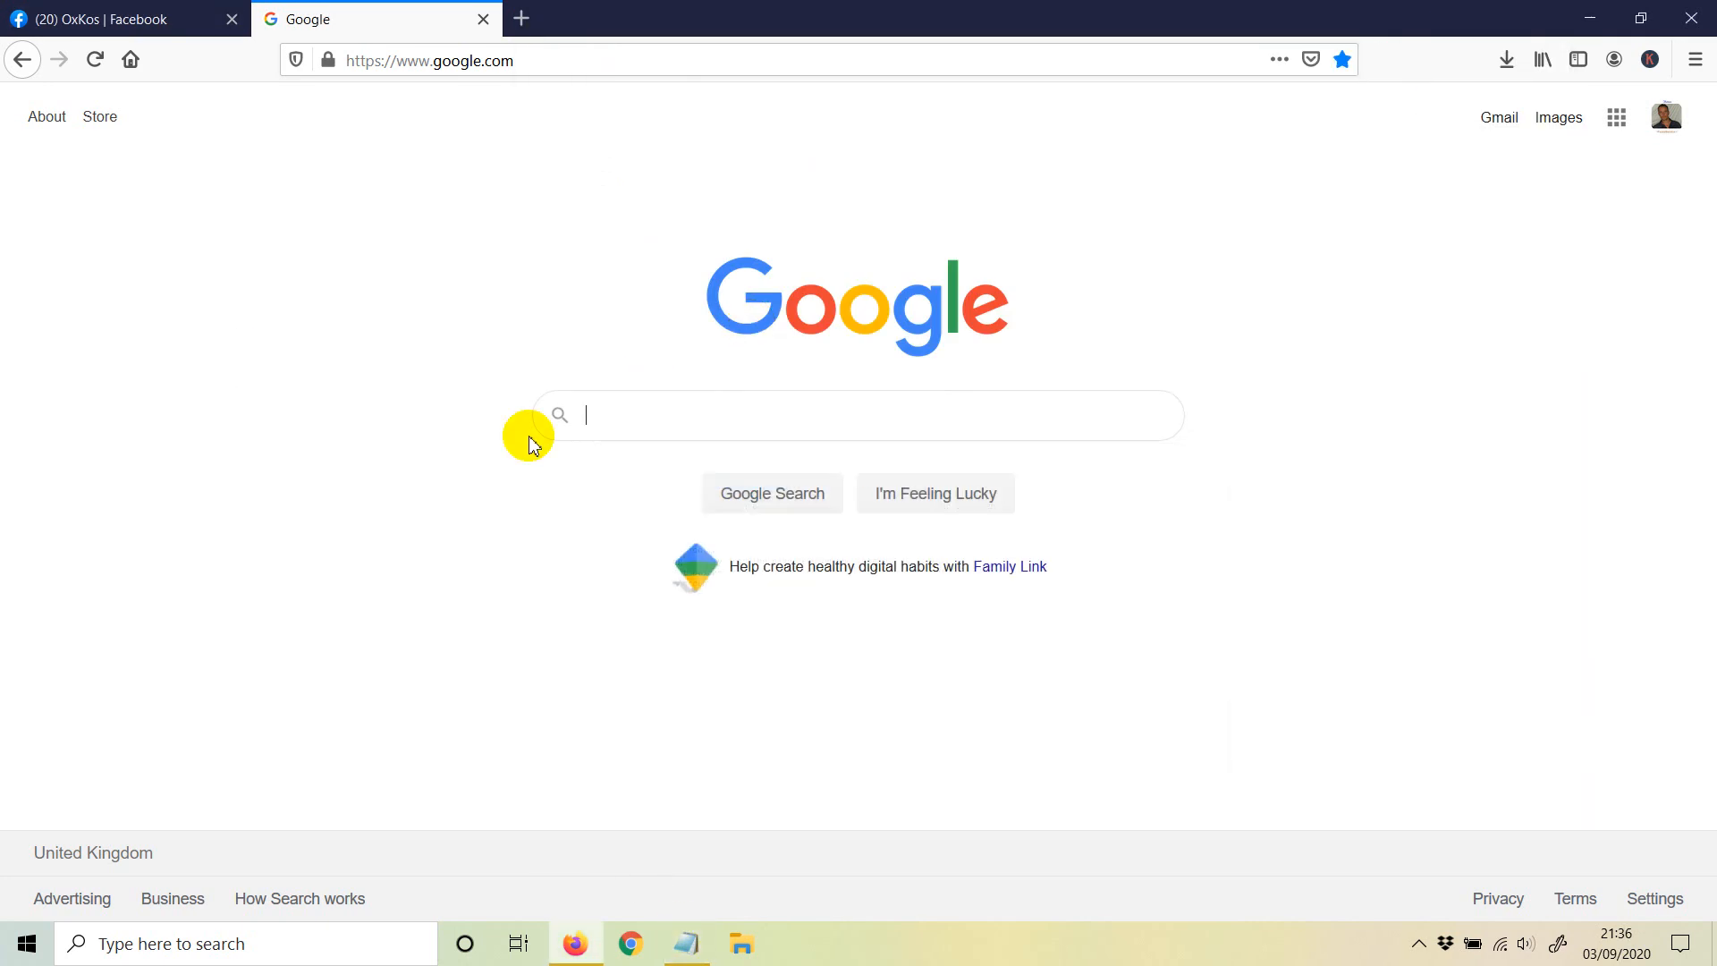
{"action": "mouse_move", "coordinate": [476, 449]}
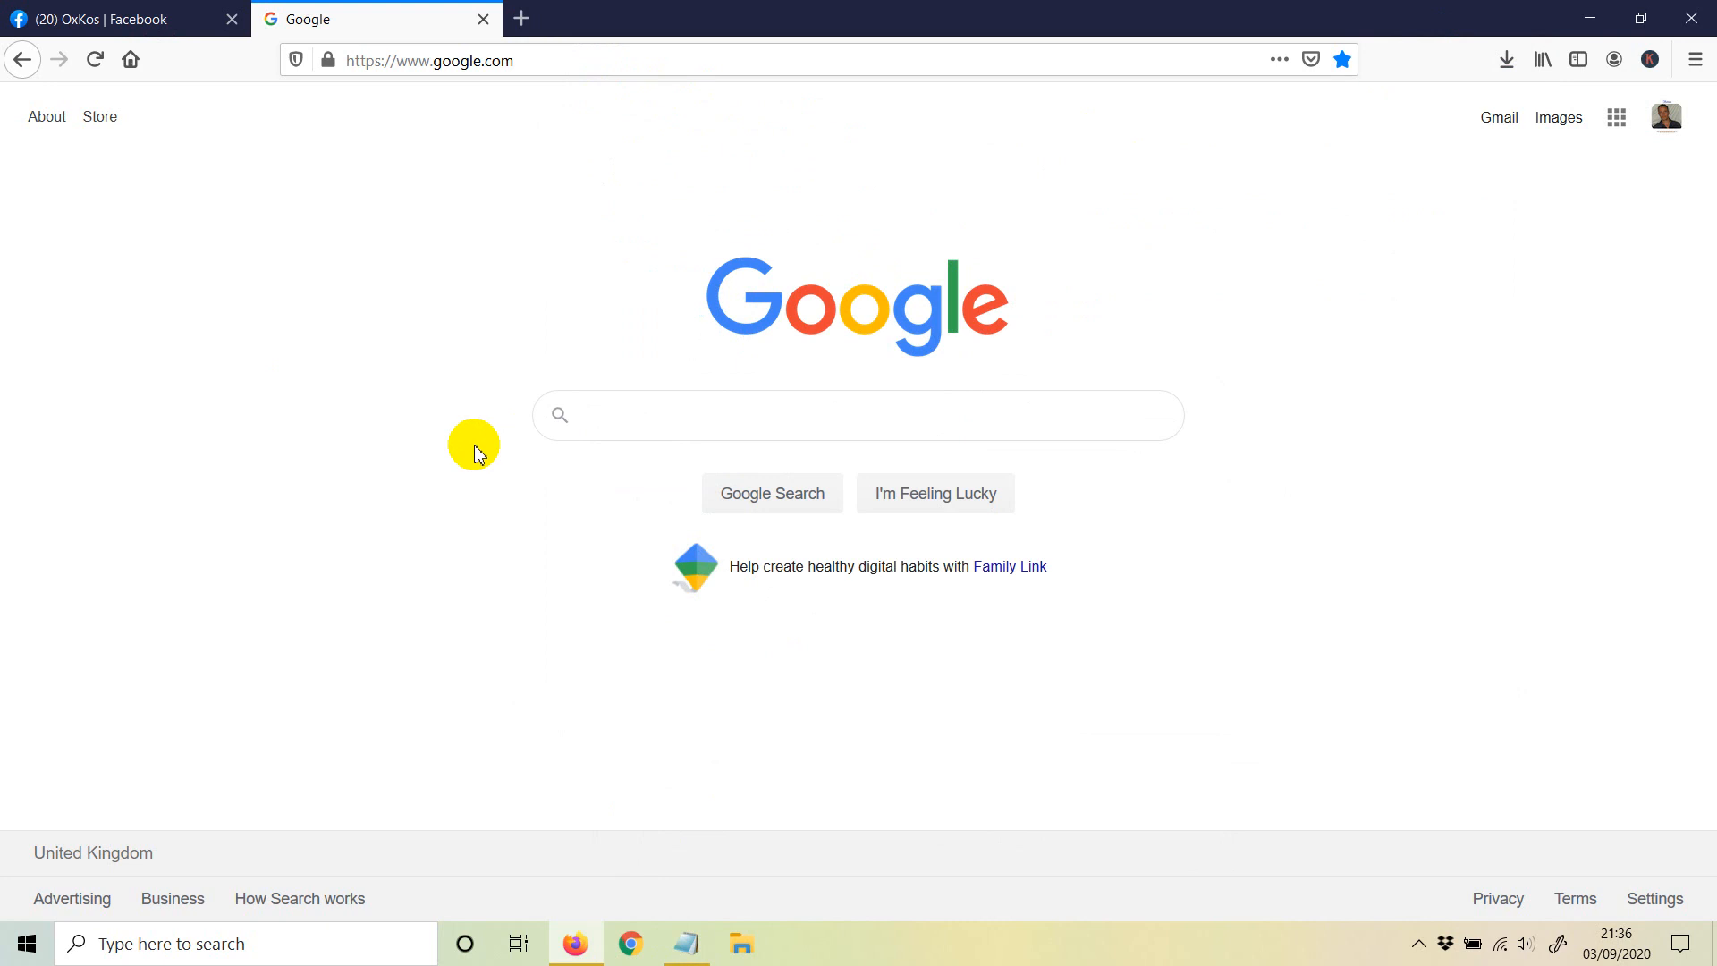
{"action": "mouse_move", "coordinate": [578, 361]}
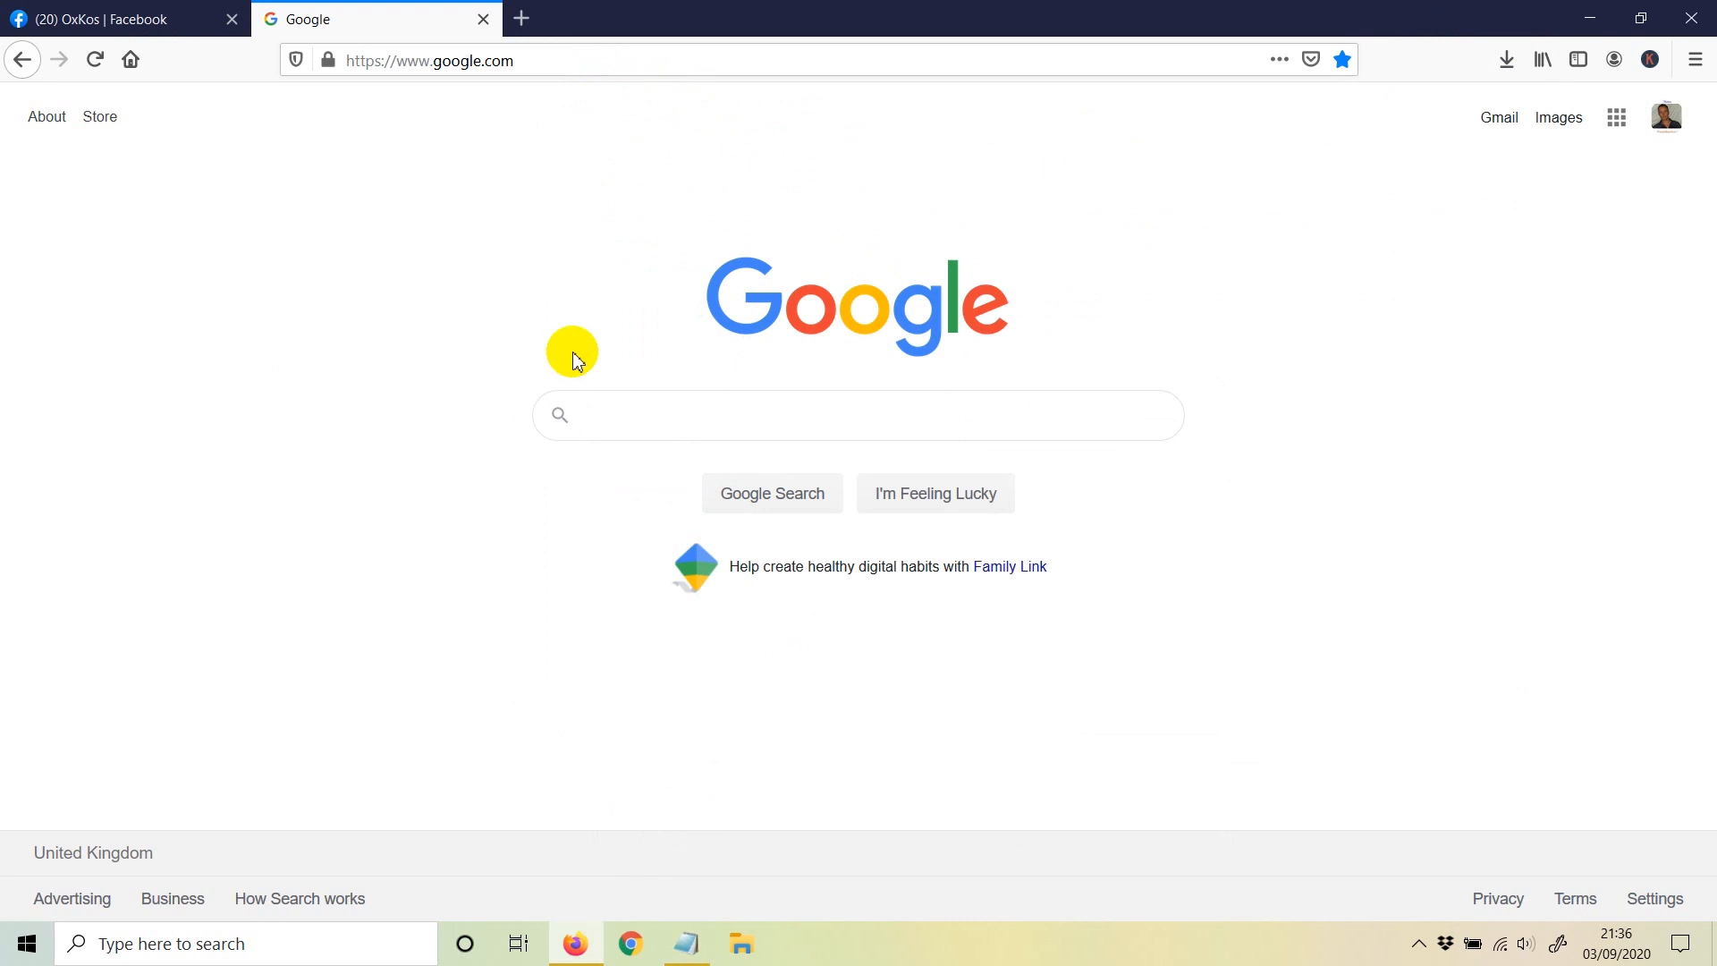
{"action": "mouse_move", "coordinate": [599, 413]}
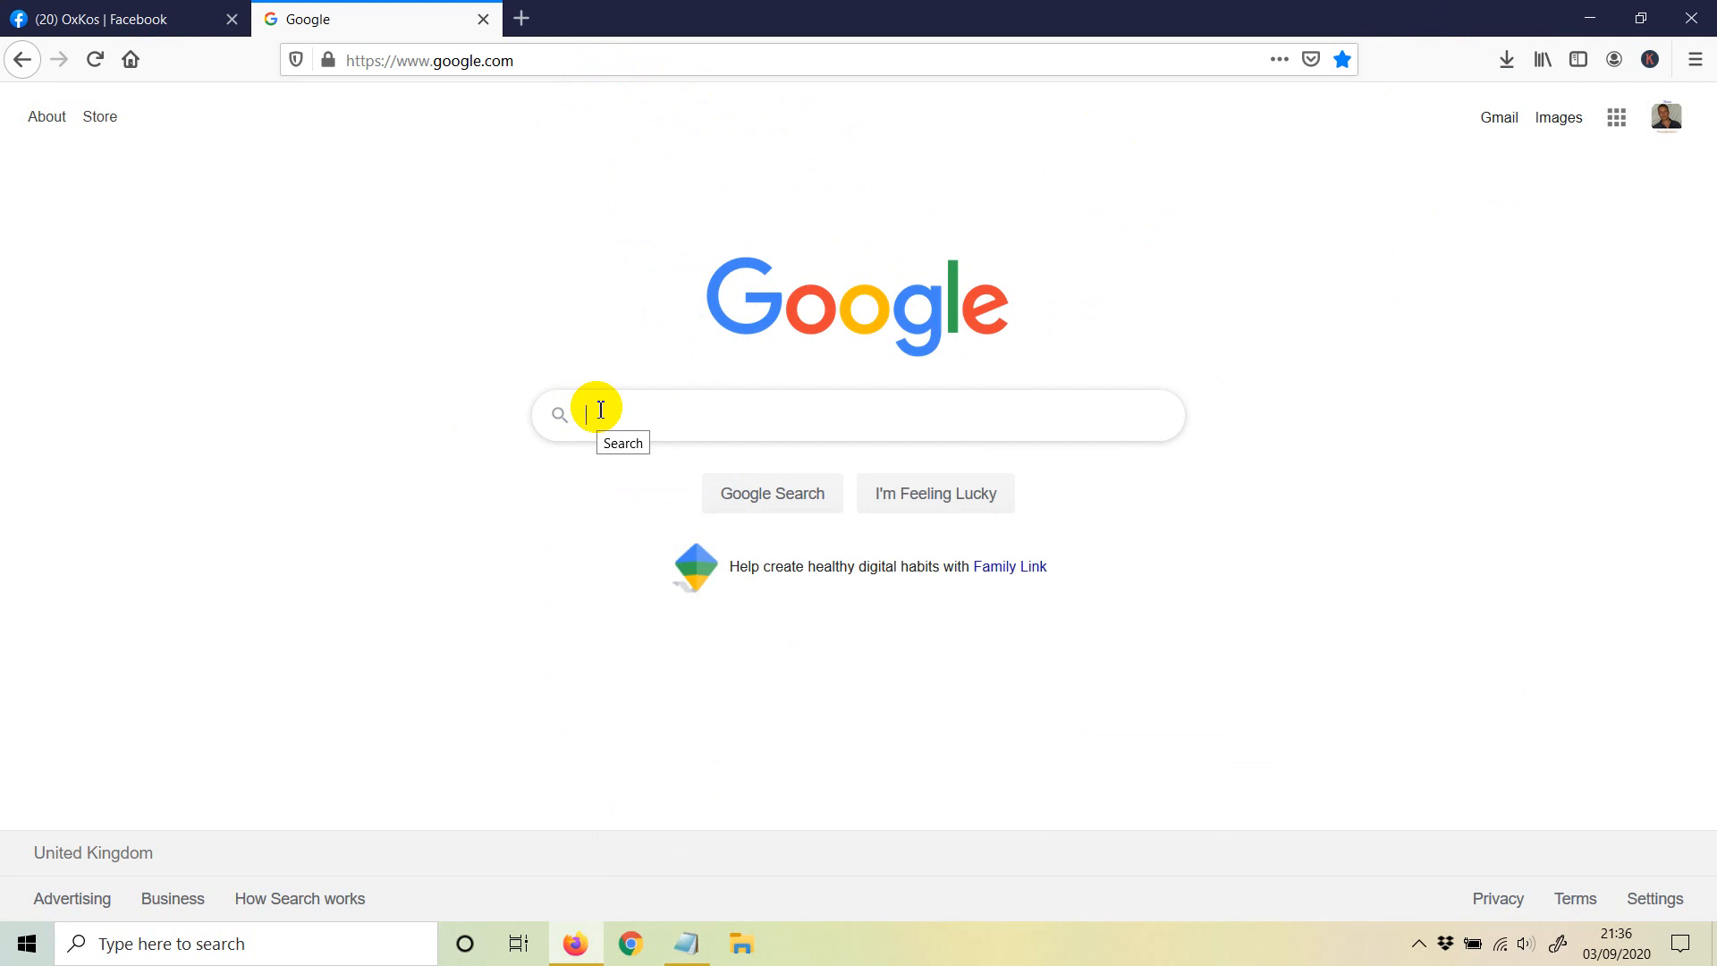
Search Google for 'bing ads' and follow the Microsoft Advertising result to its site
{"action": "type", "text": "bing"}
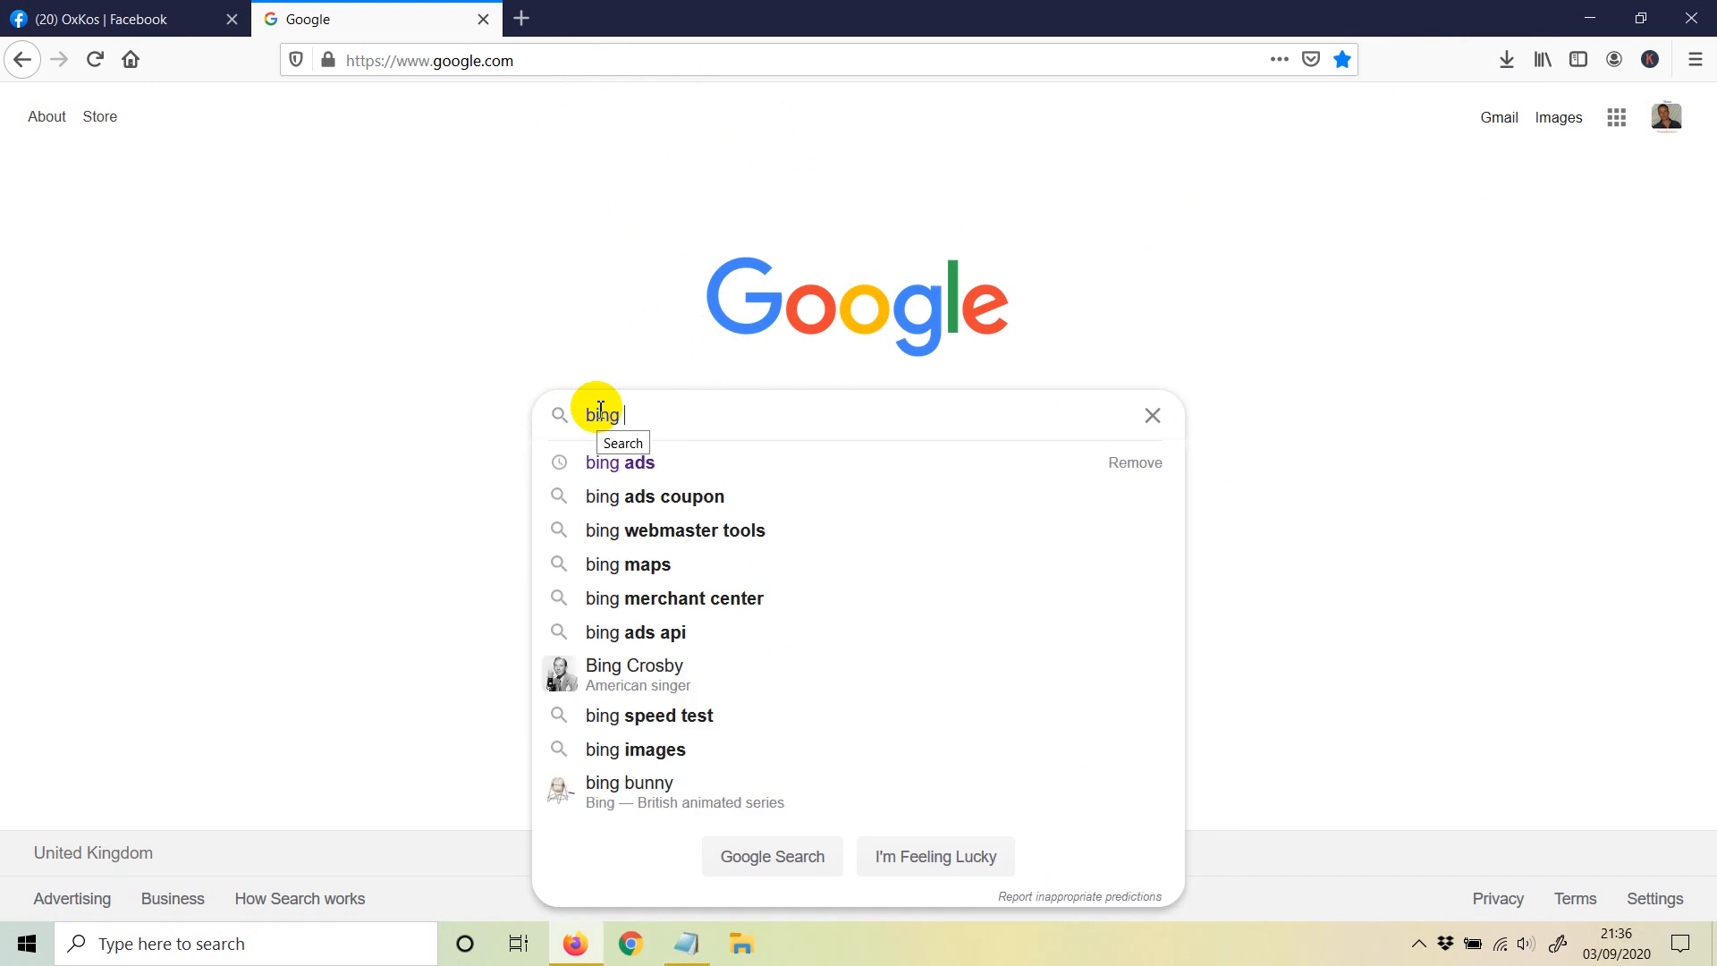
{"action": "left_click", "coordinate": [619, 461]}
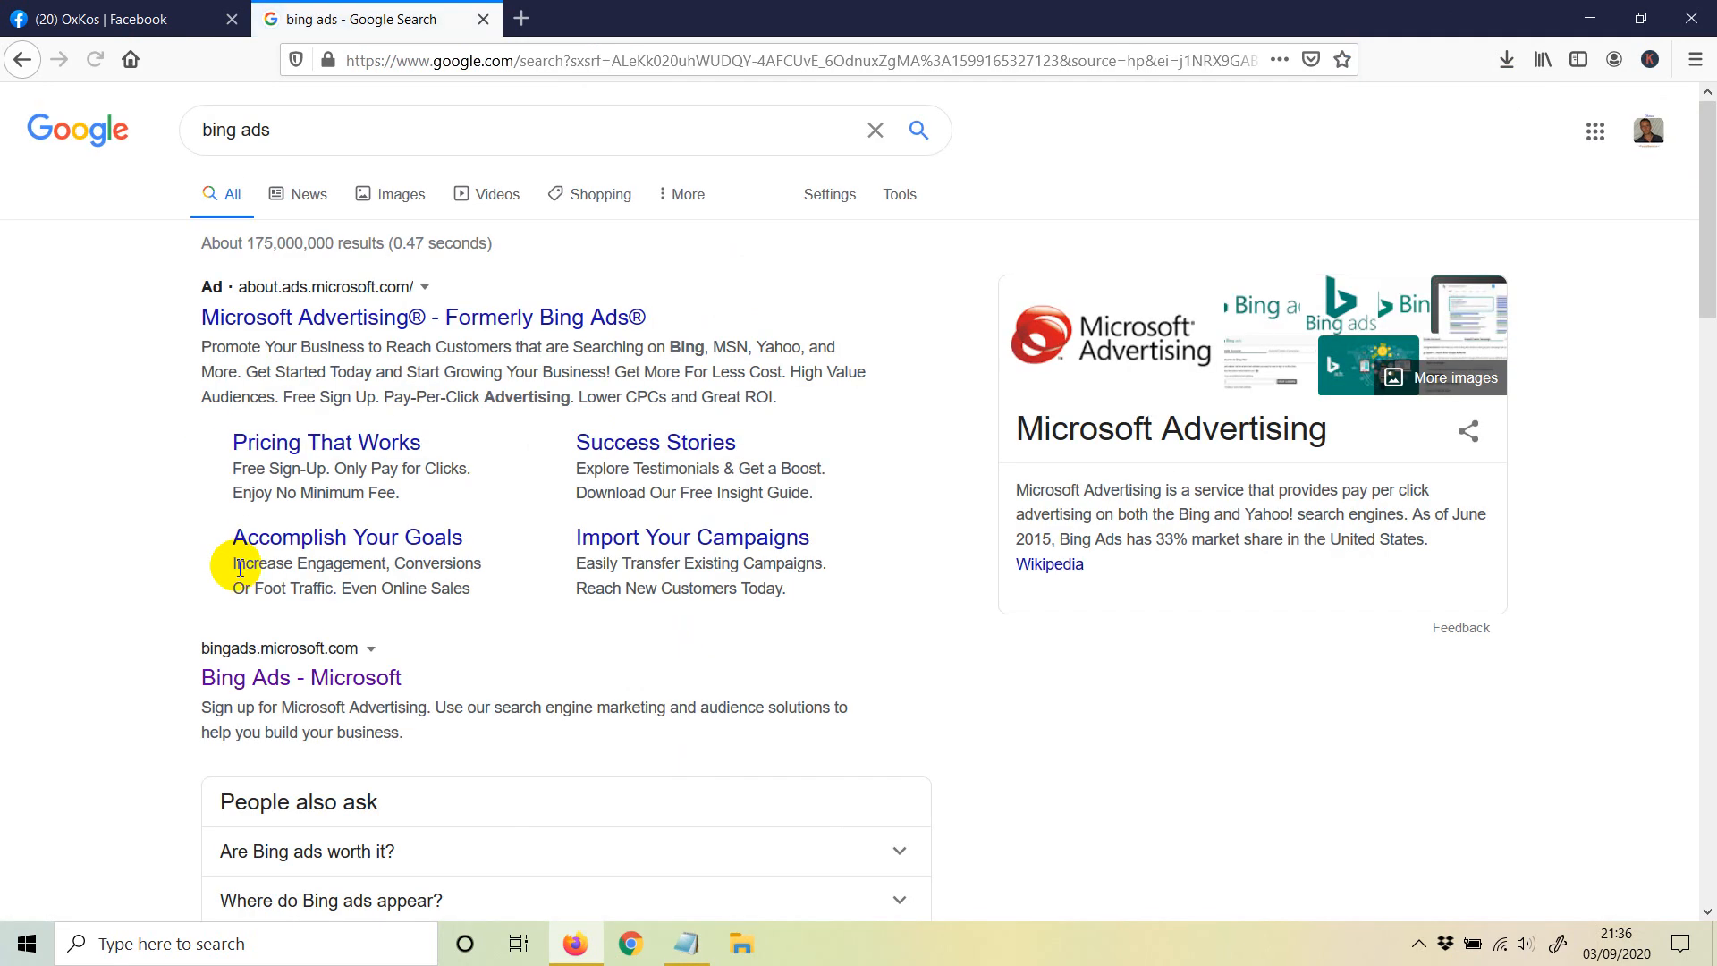
{"action": "left_click", "coordinate": [422, 318]}
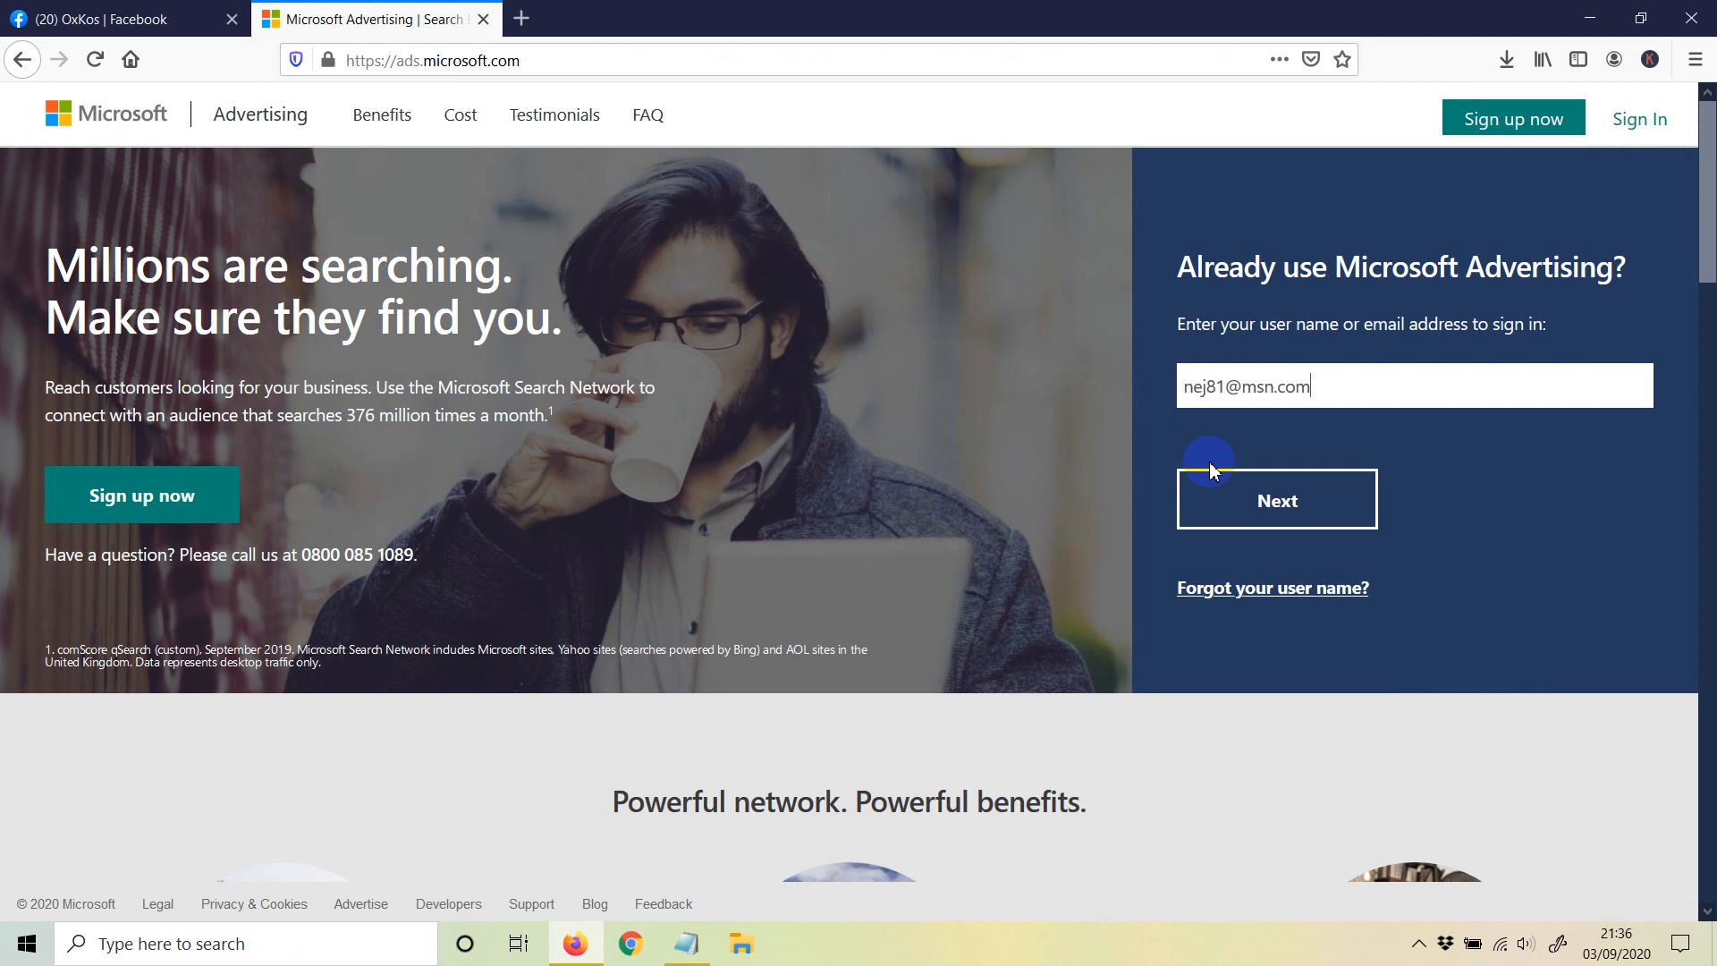
Continue sign-in with the entered user name to reach the All Campaigns overview
{"action": "left_click", "coordinate": [1275, 499]}
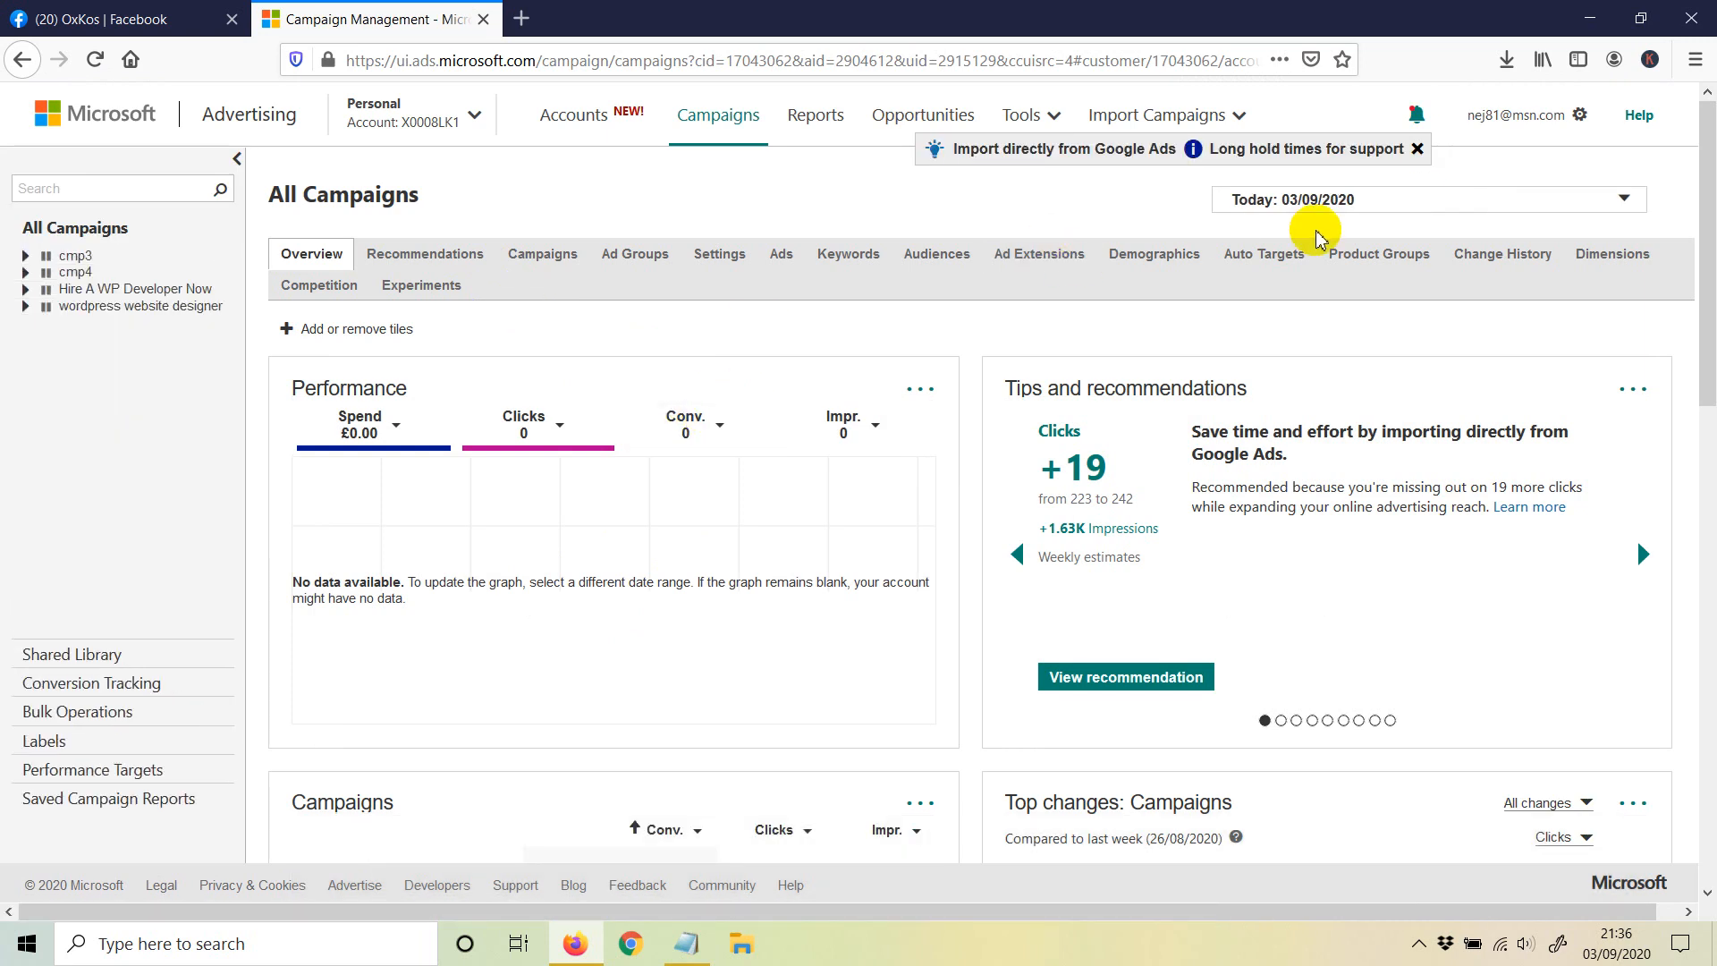
Expand the account menu at top right to reach Billing & Payments
{"action": "left_click", "coordinate": [1417, 149]}
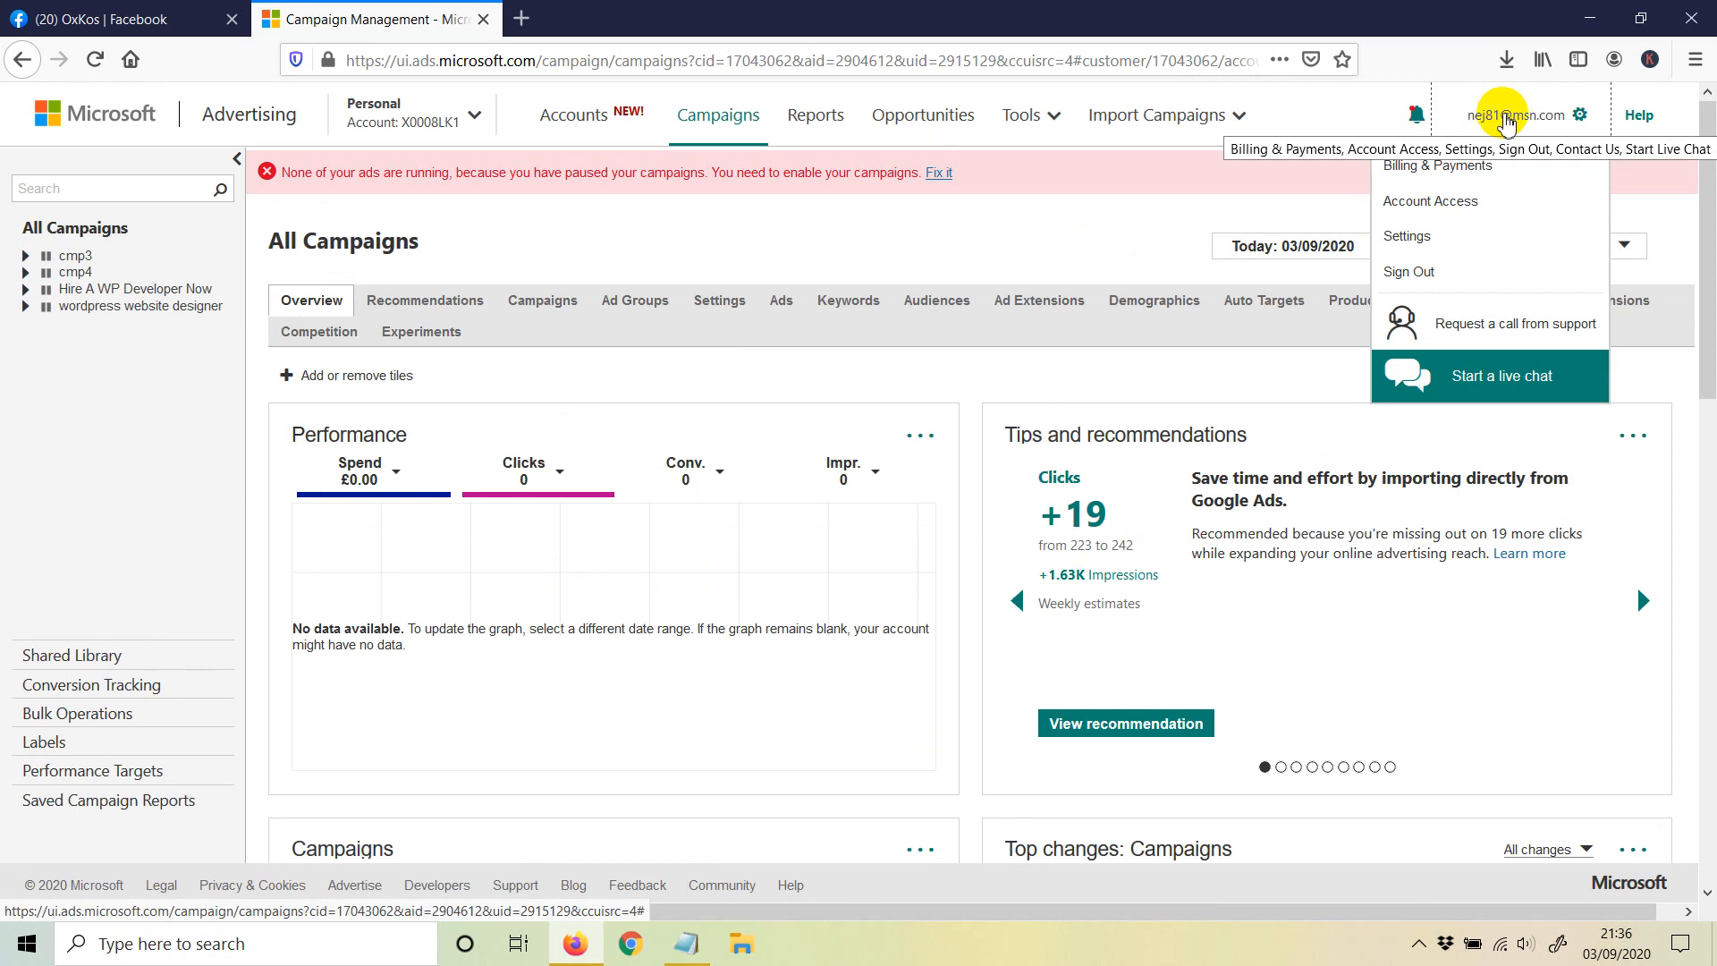
{"action": "mouse_move", "coordinate": [1481, 149]}
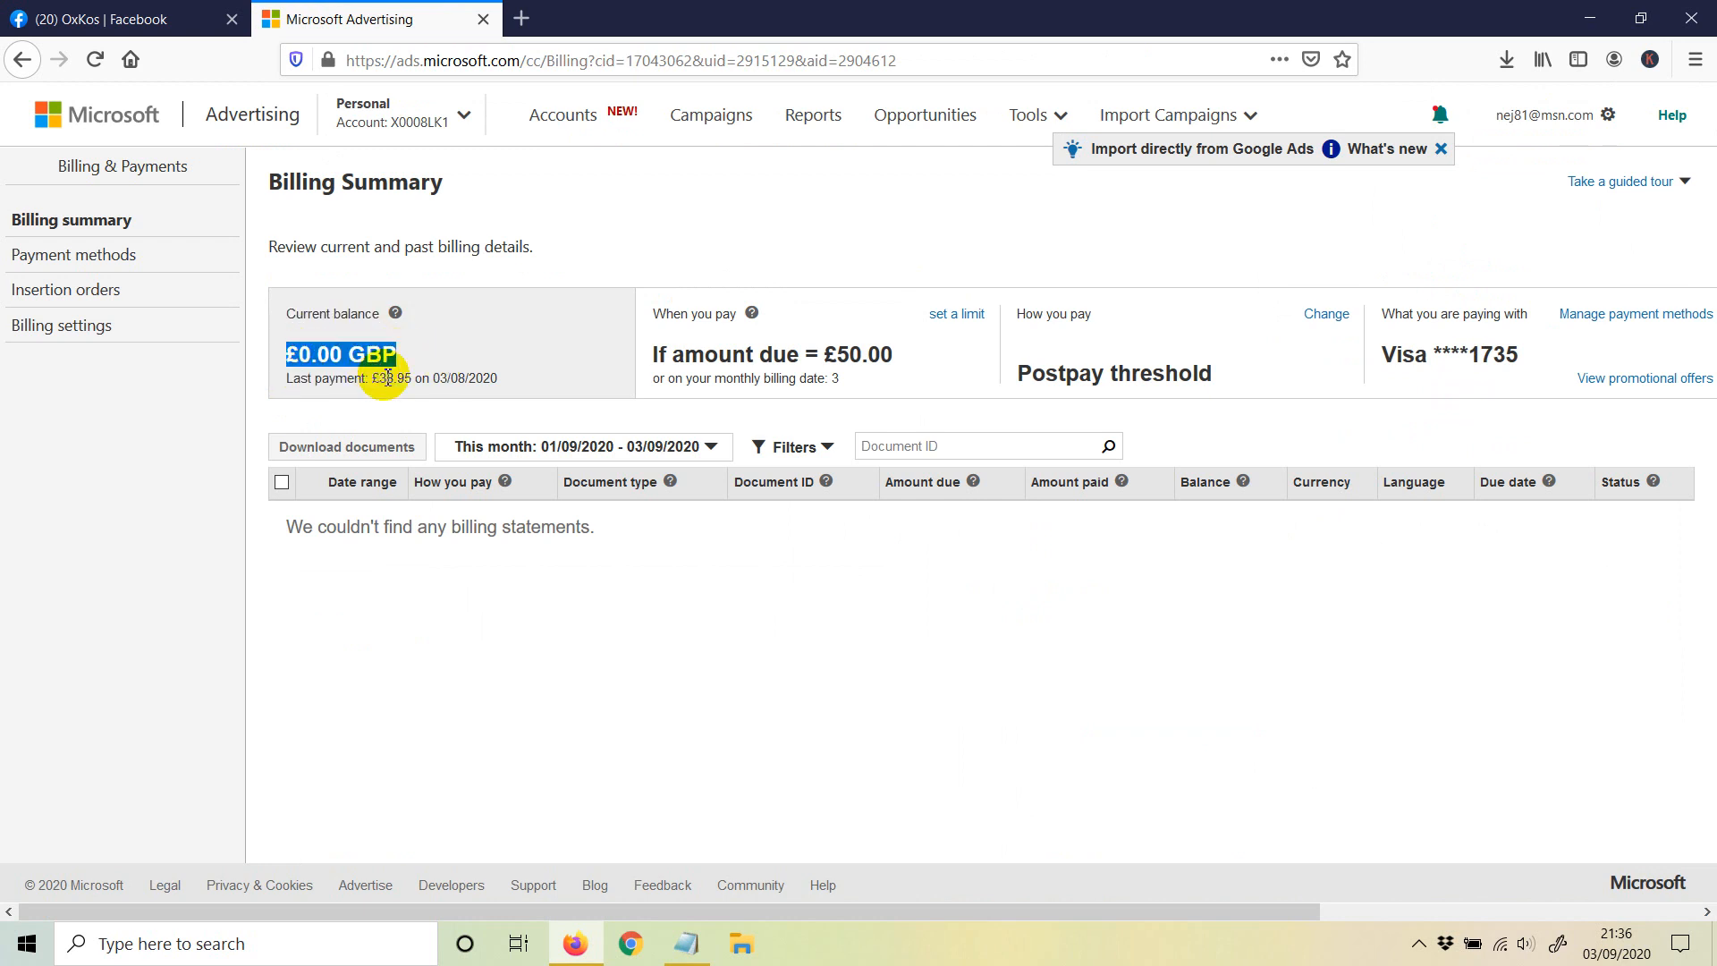
{"action": "mouse_move", "coordinate": [435, 379]}
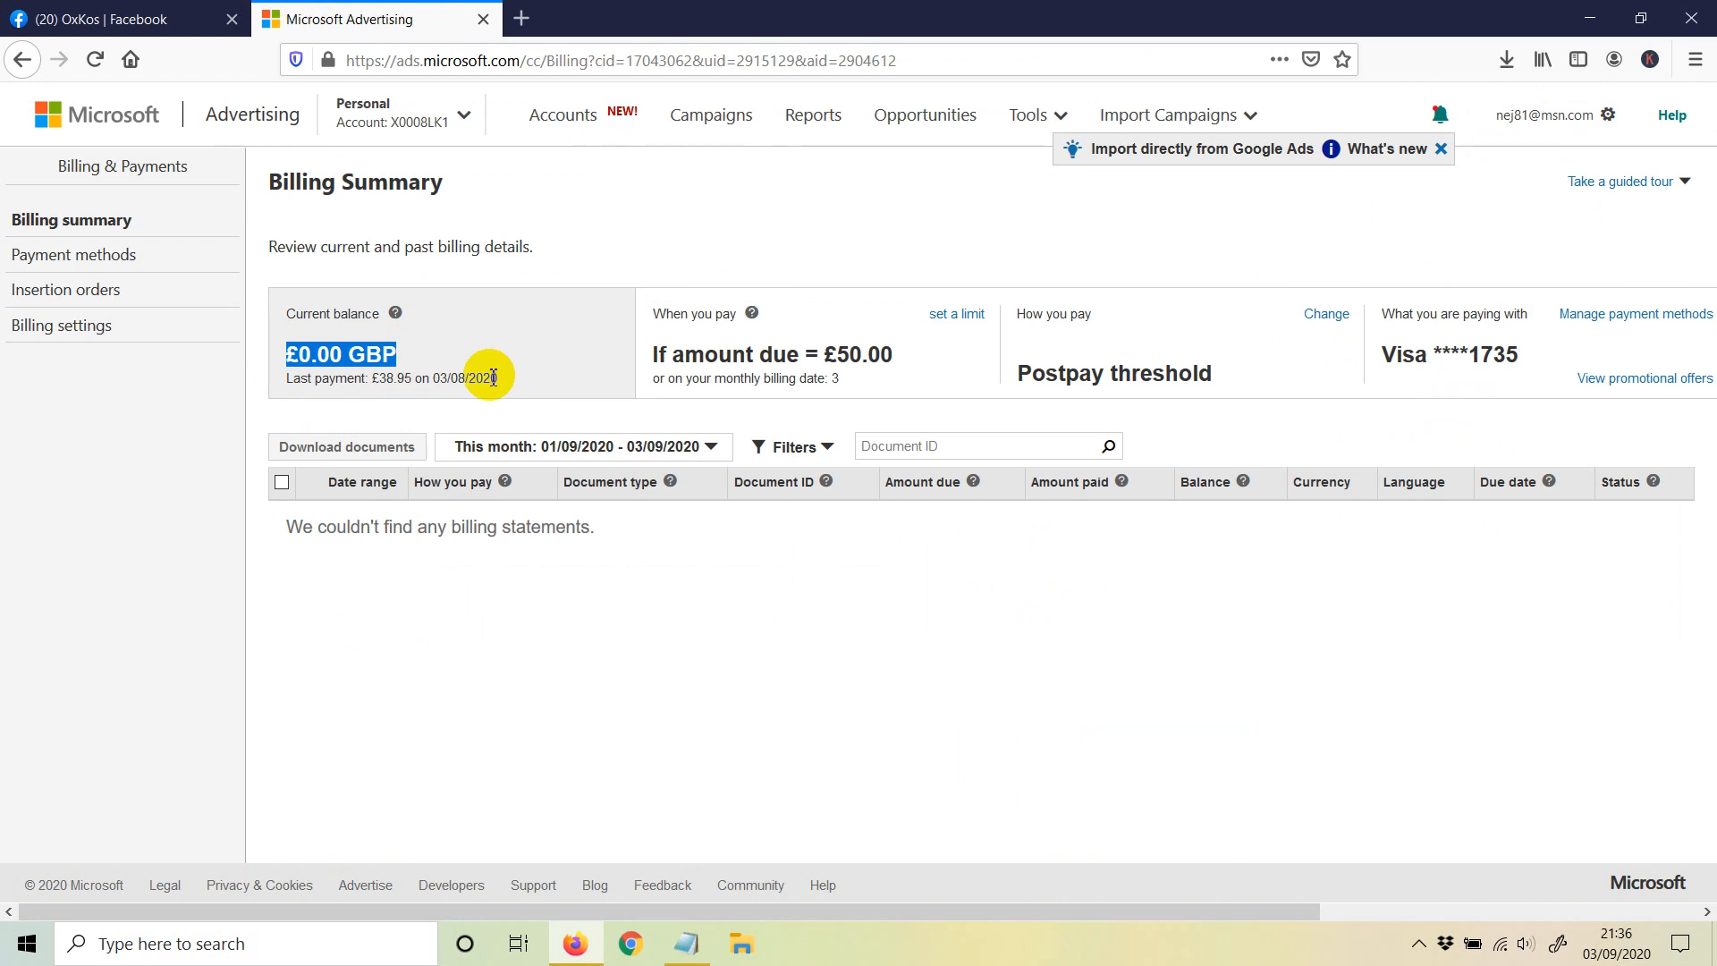
{"action": "mouse_move", "coordinate": [344, 351]}
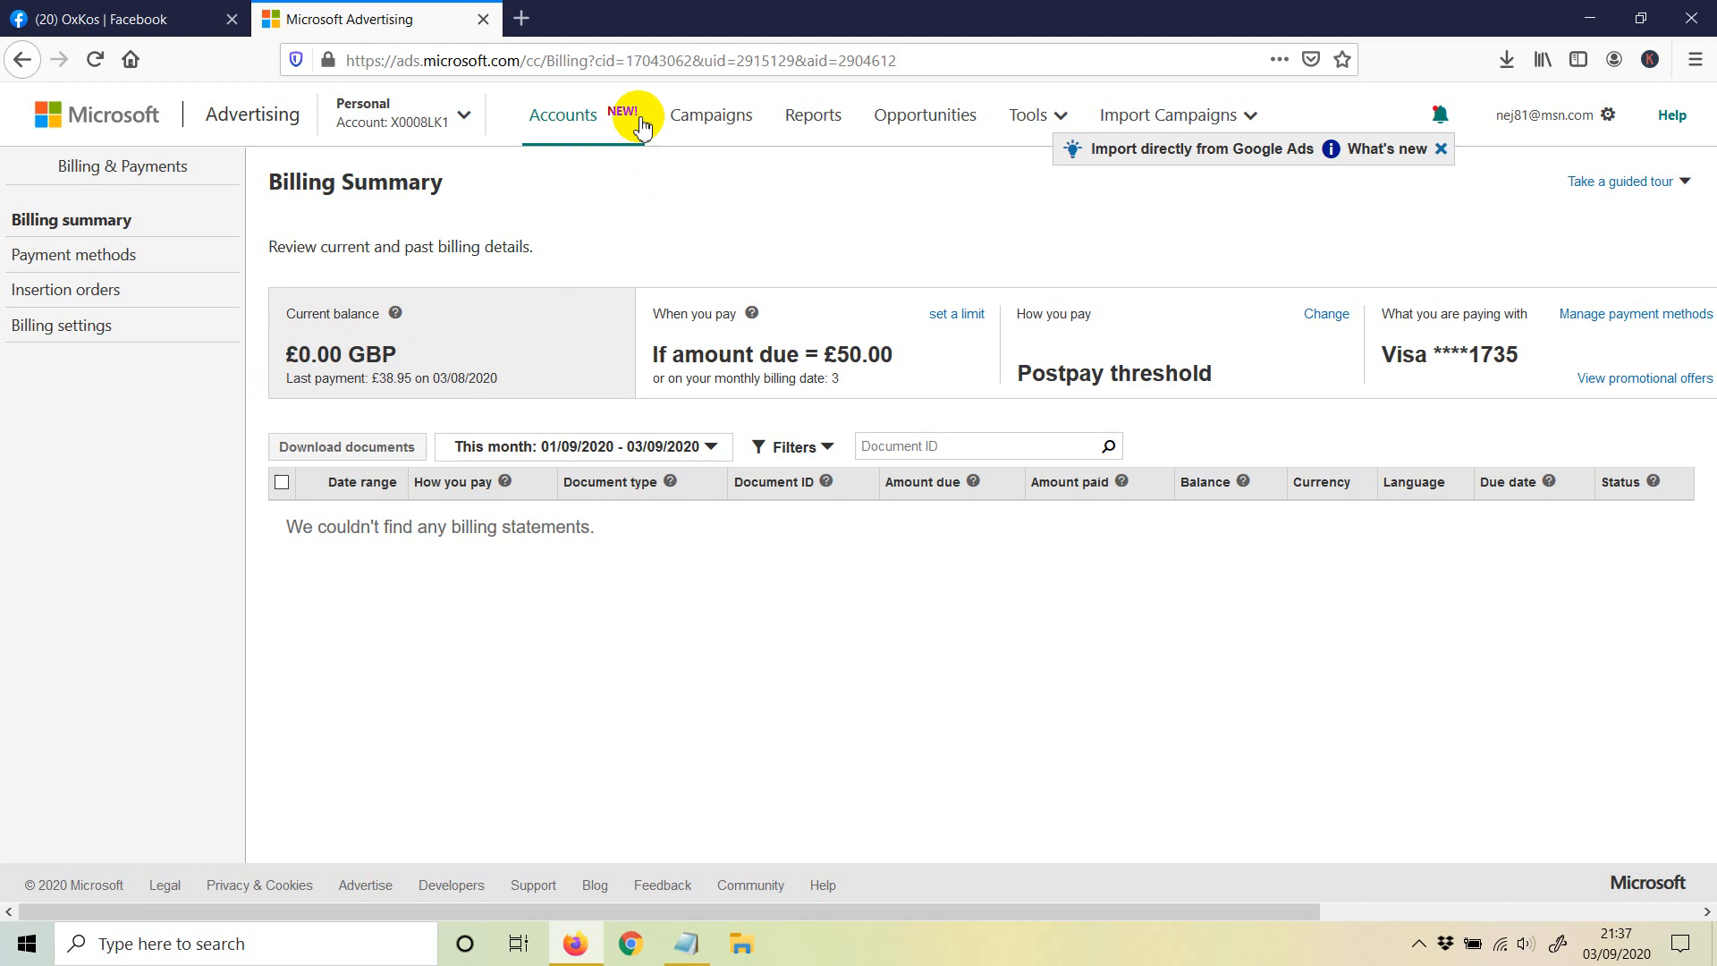
Show the Accounts Summary Management table listing the Personal account with £0.00 balance
{"action": "left_click", "coordinate": [563, 115]}
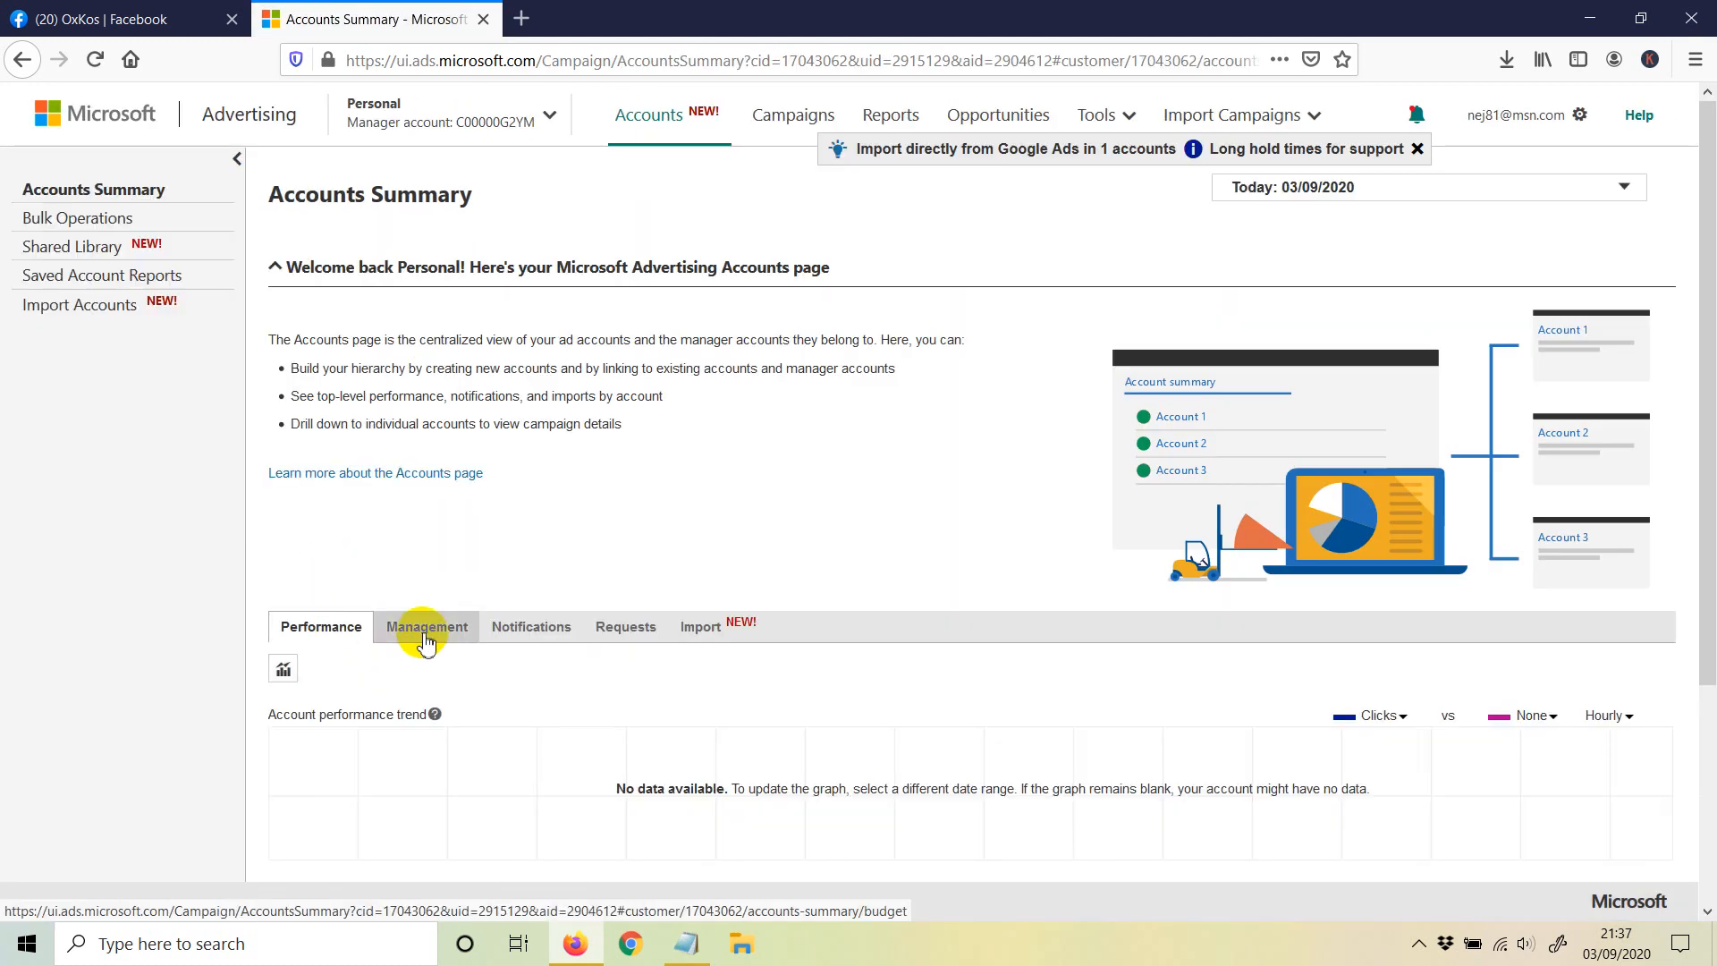
{"action": "left_click", "coordinate": [426, 626]}
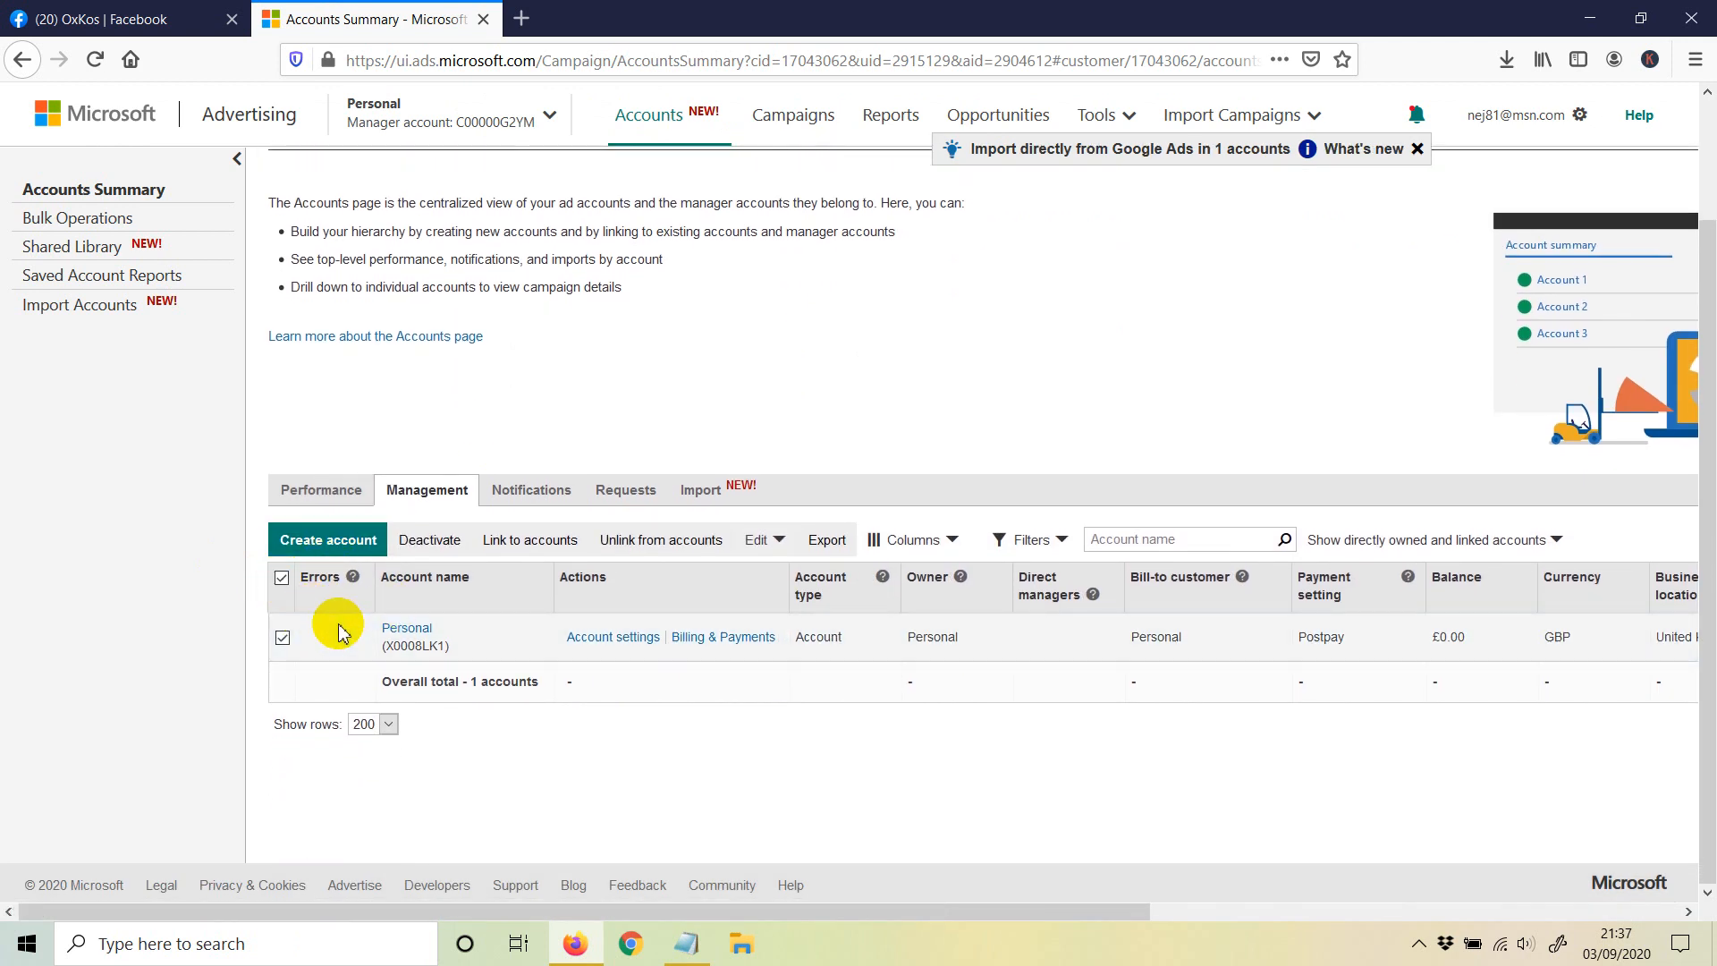
{"action": "mouse_move", "coordinate": [483, 634]}
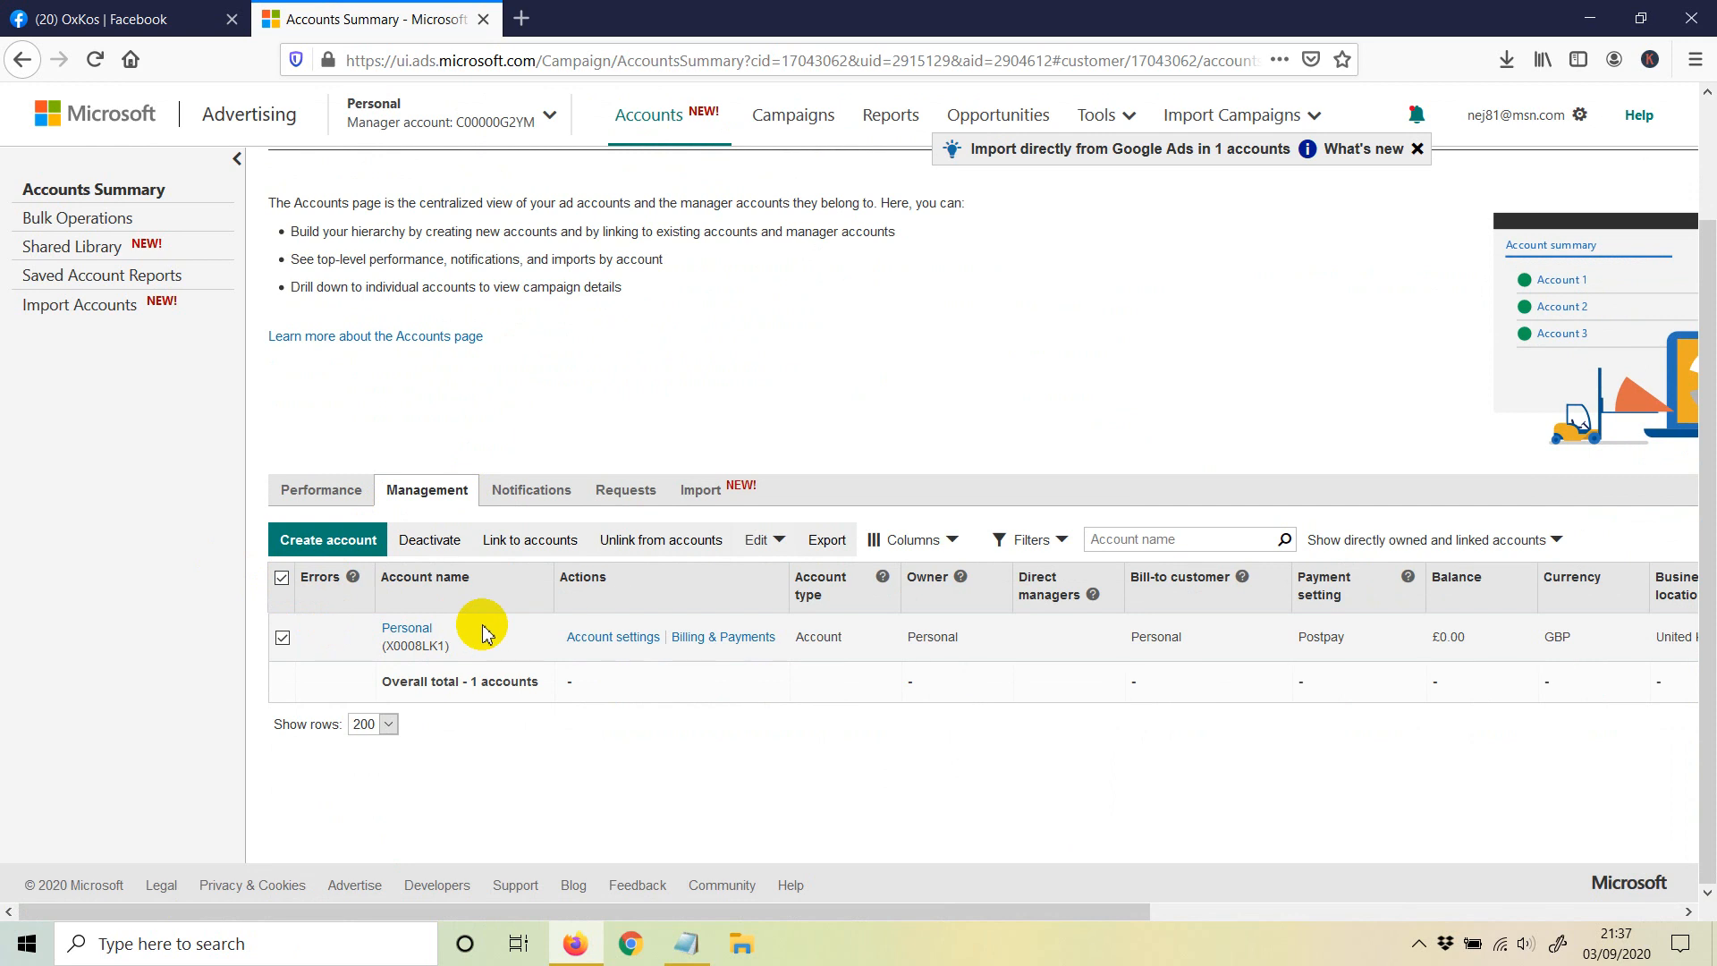
{"action": "mouse_move", "coordinate": [377, 644]}
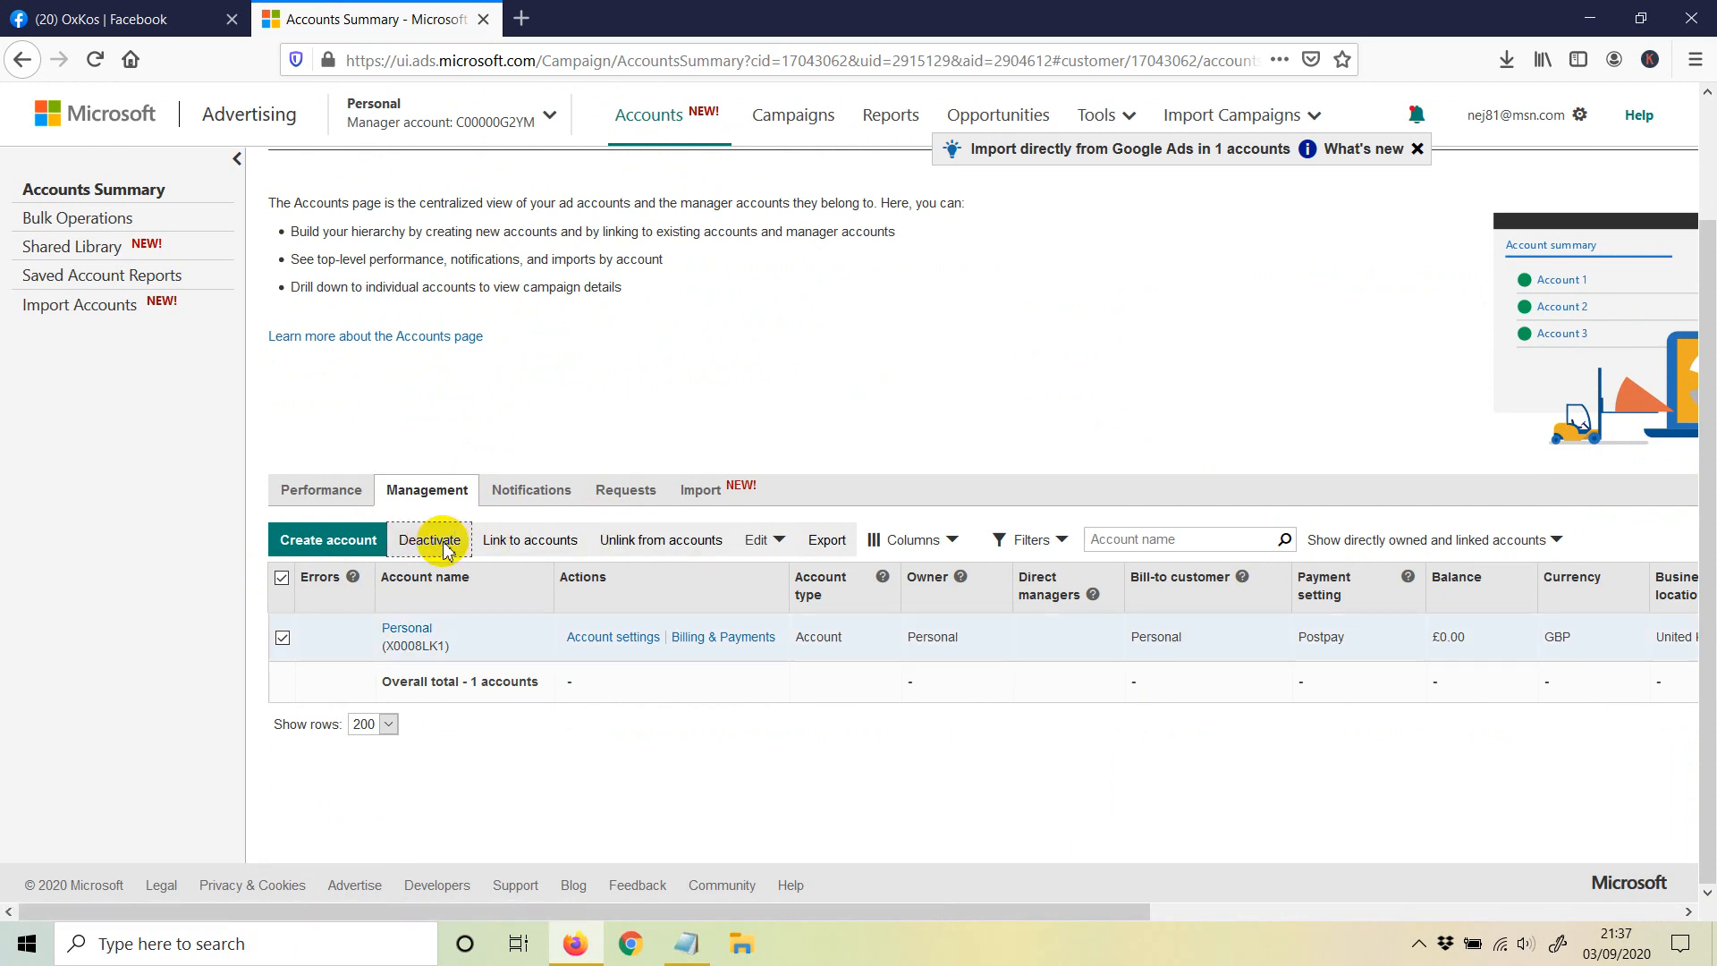
Deactivate the selected Personal account and confirm with Proceed in the warning dialog
{"action": "left_click", "coordinate": [431, 541]}
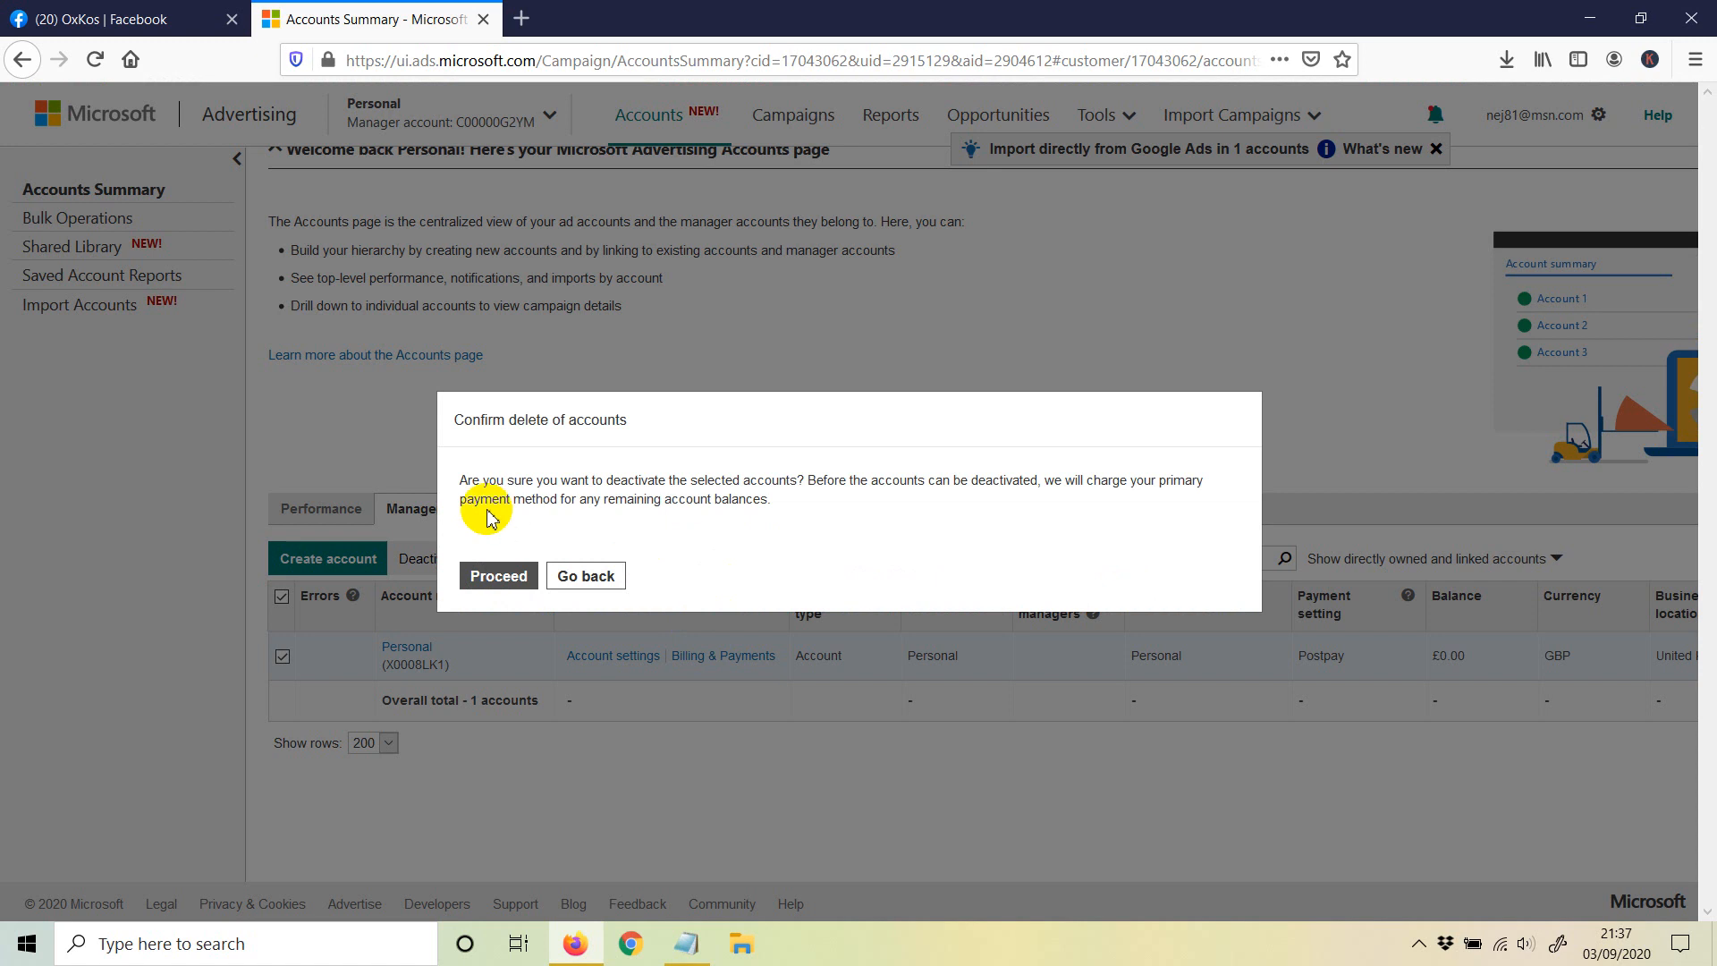
{"action": "mouse_move", "coordinate": [680, 479]}
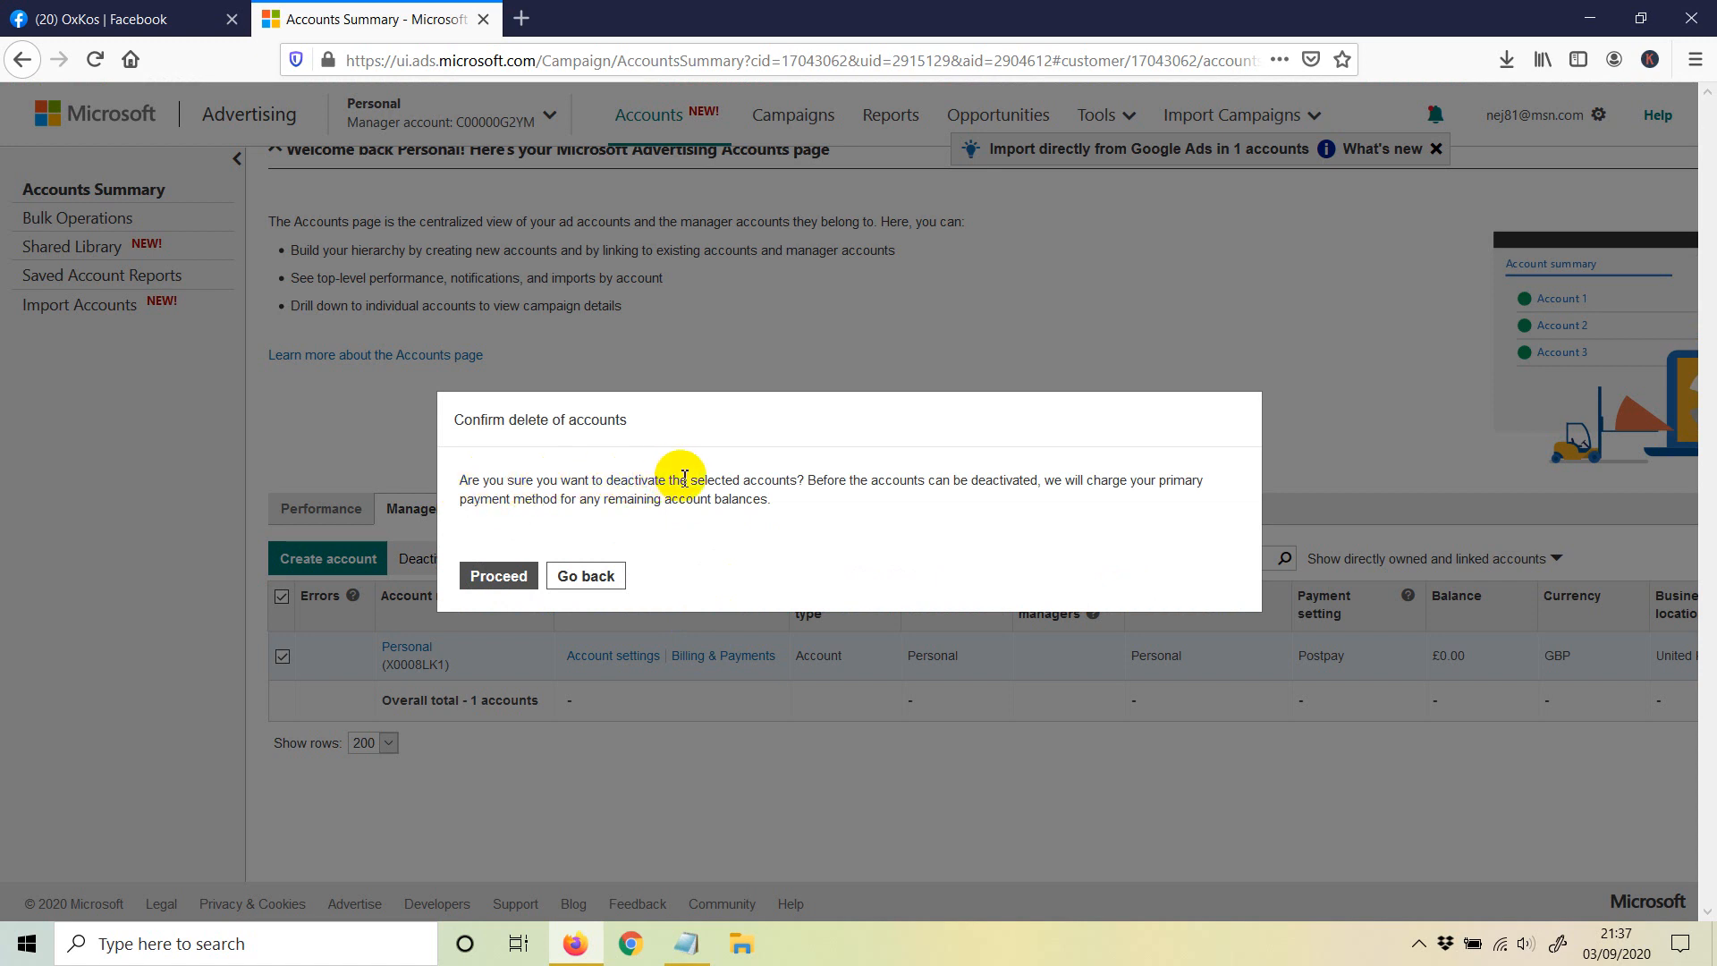
{"action": "mouse_move", "coordinate": [787, 479]}
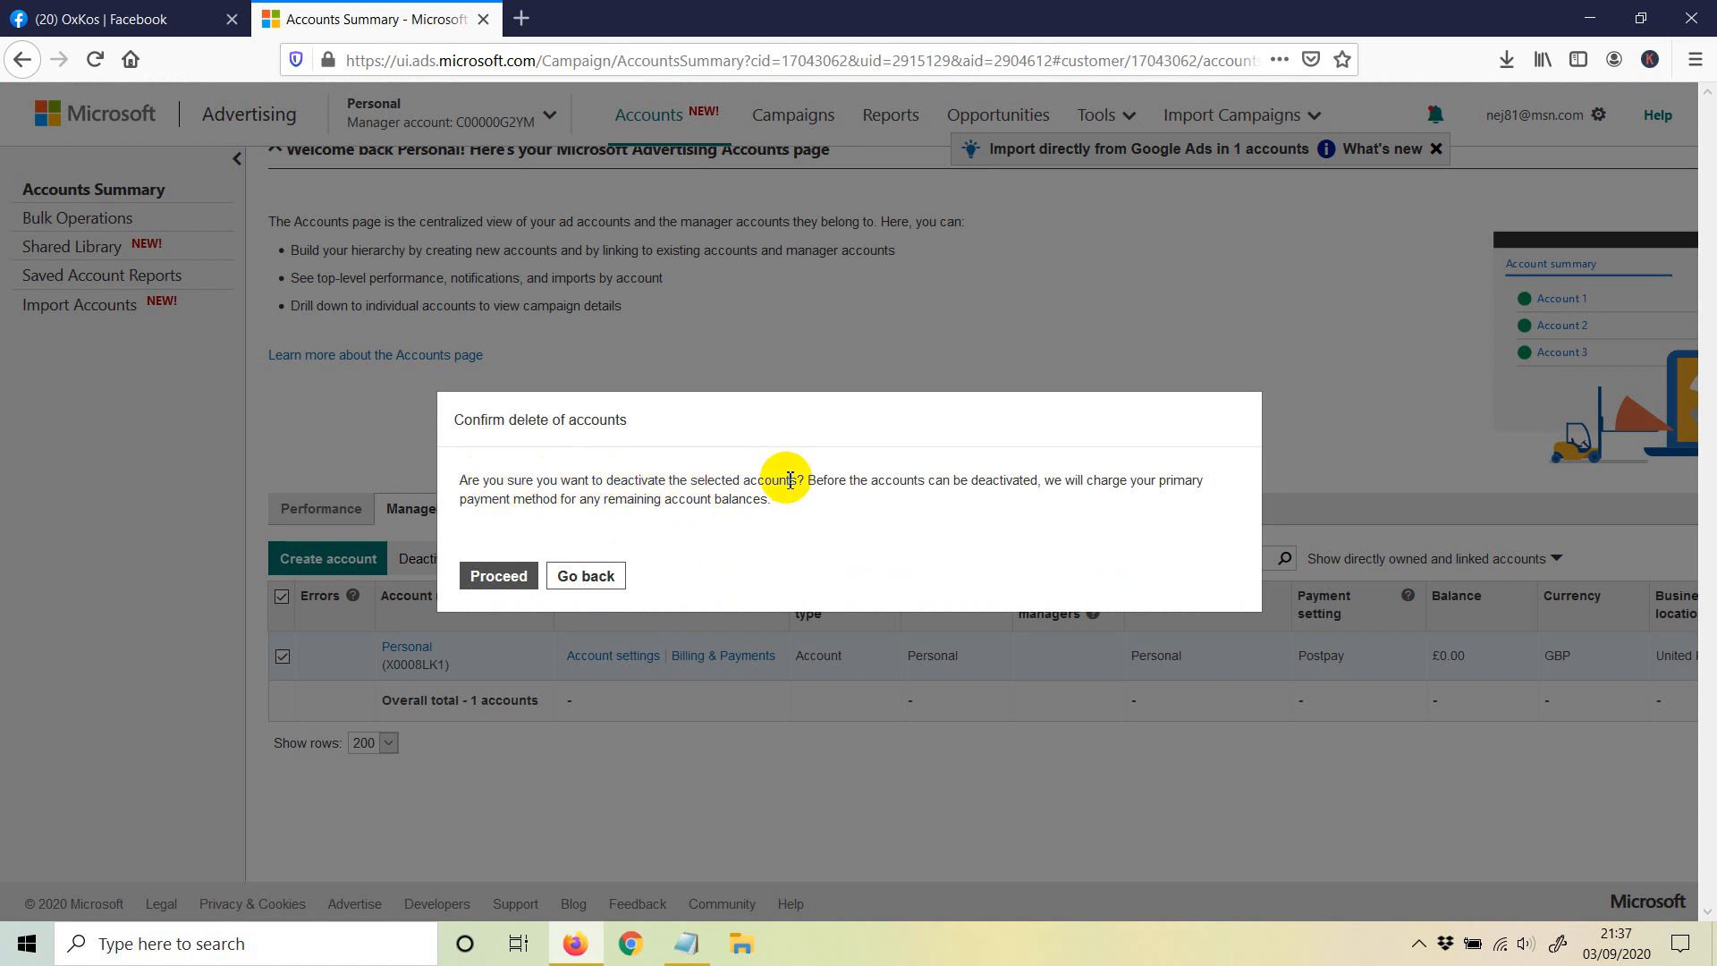
{"action": "mouse_move", "coordinate": [872, 481]}
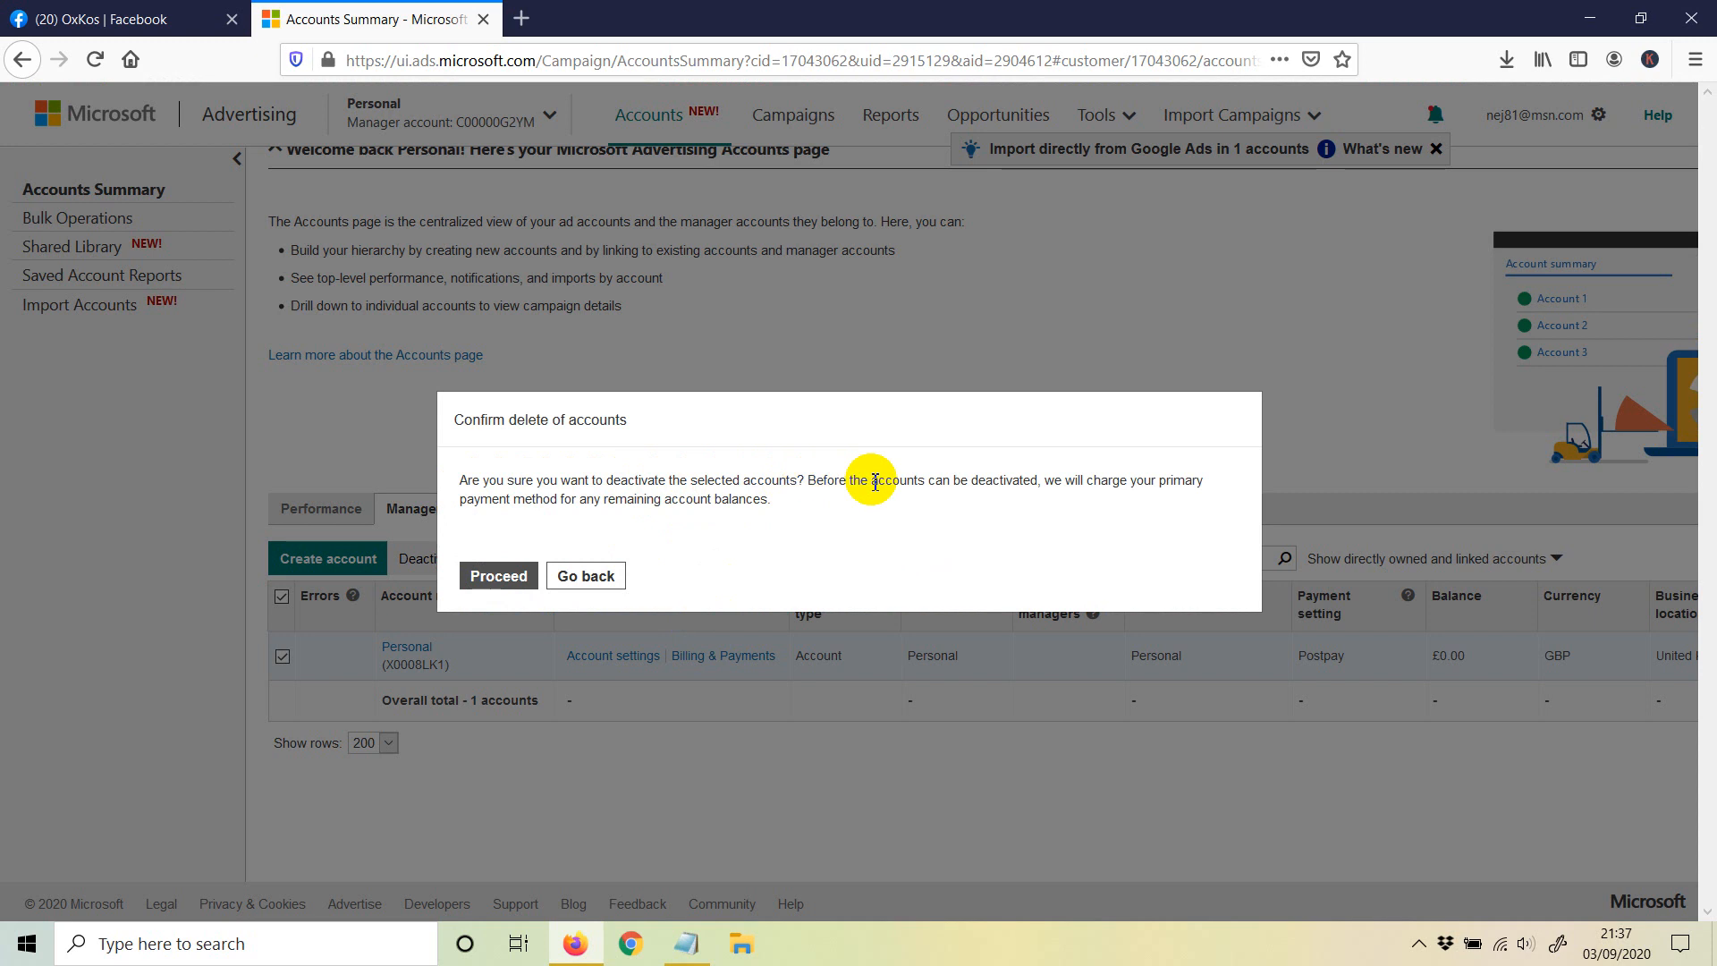
{"action": "mouse_move", "coordinate": [1023, 479]}
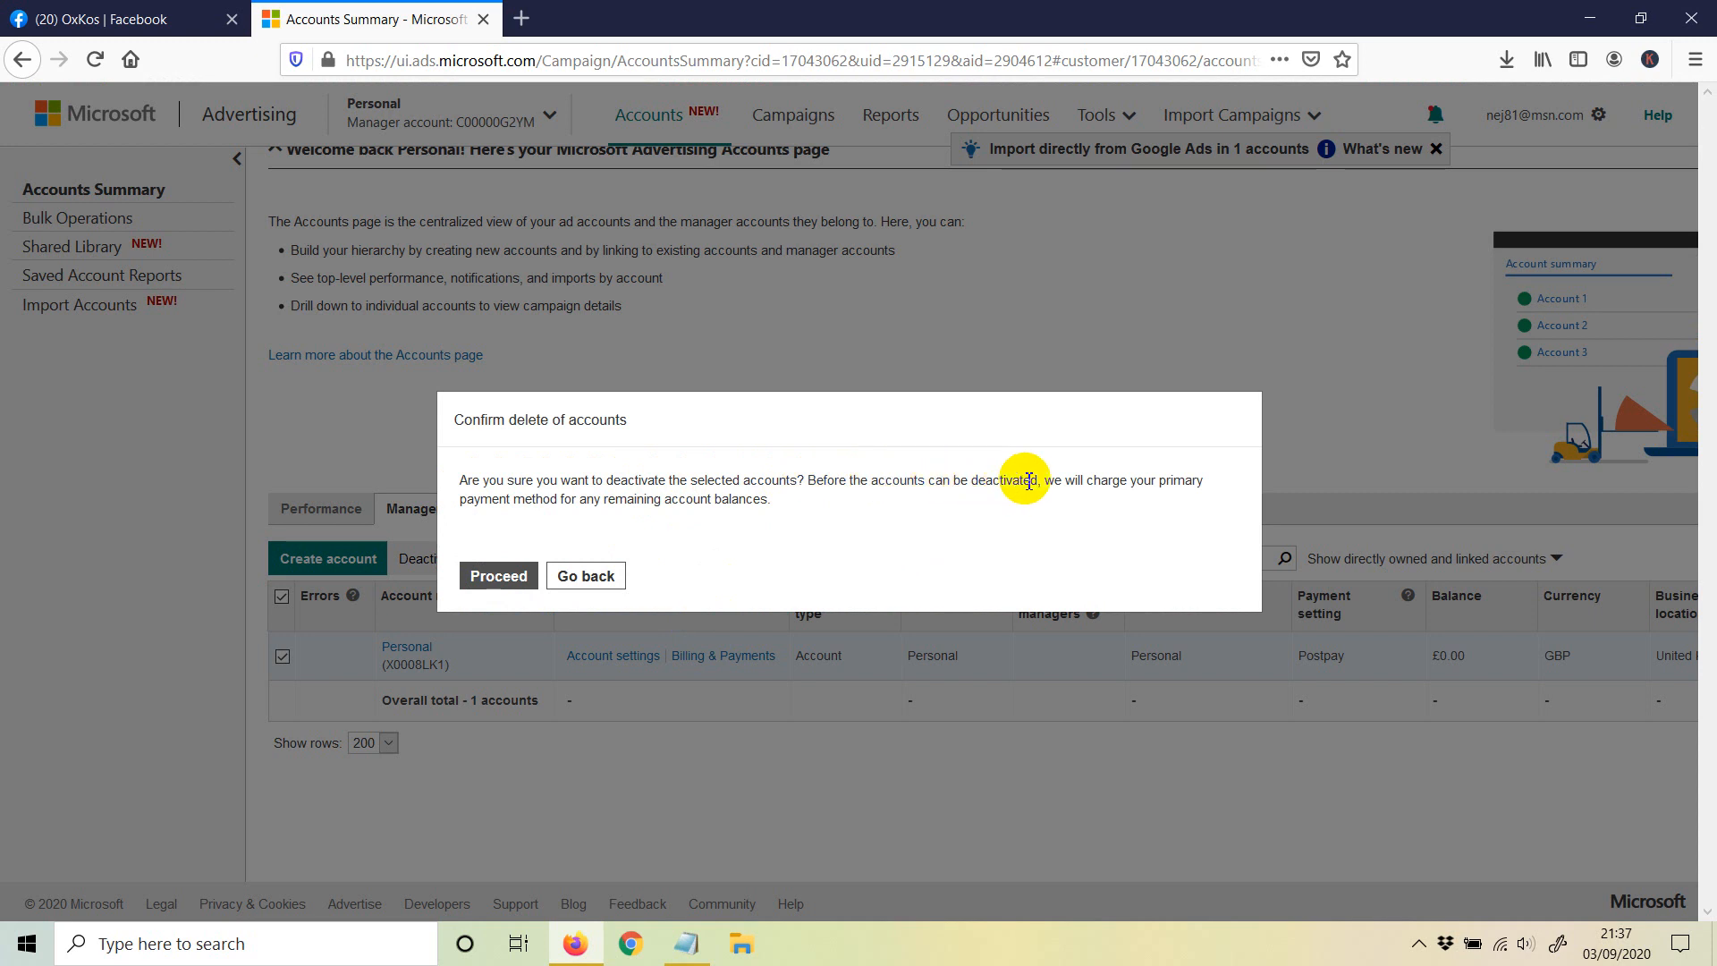
{"action": "mouse_move", "coordinate": [520, 517]}
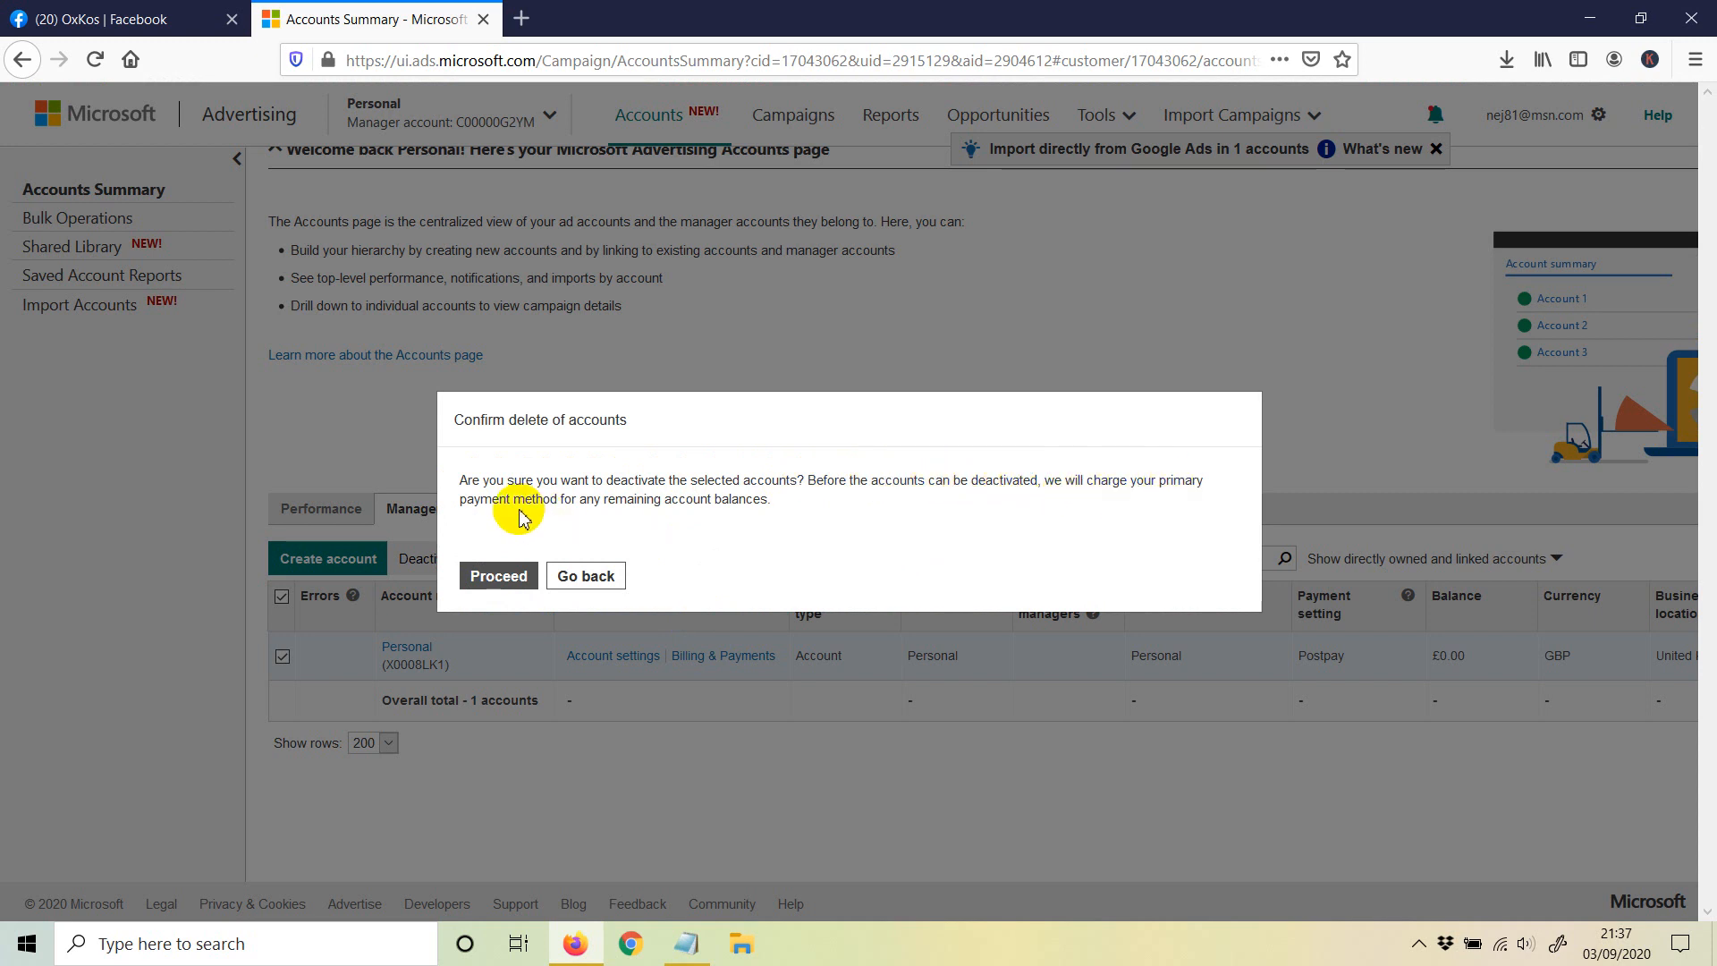
{"action": "mouse_move", "coordinate": [580, 493]}
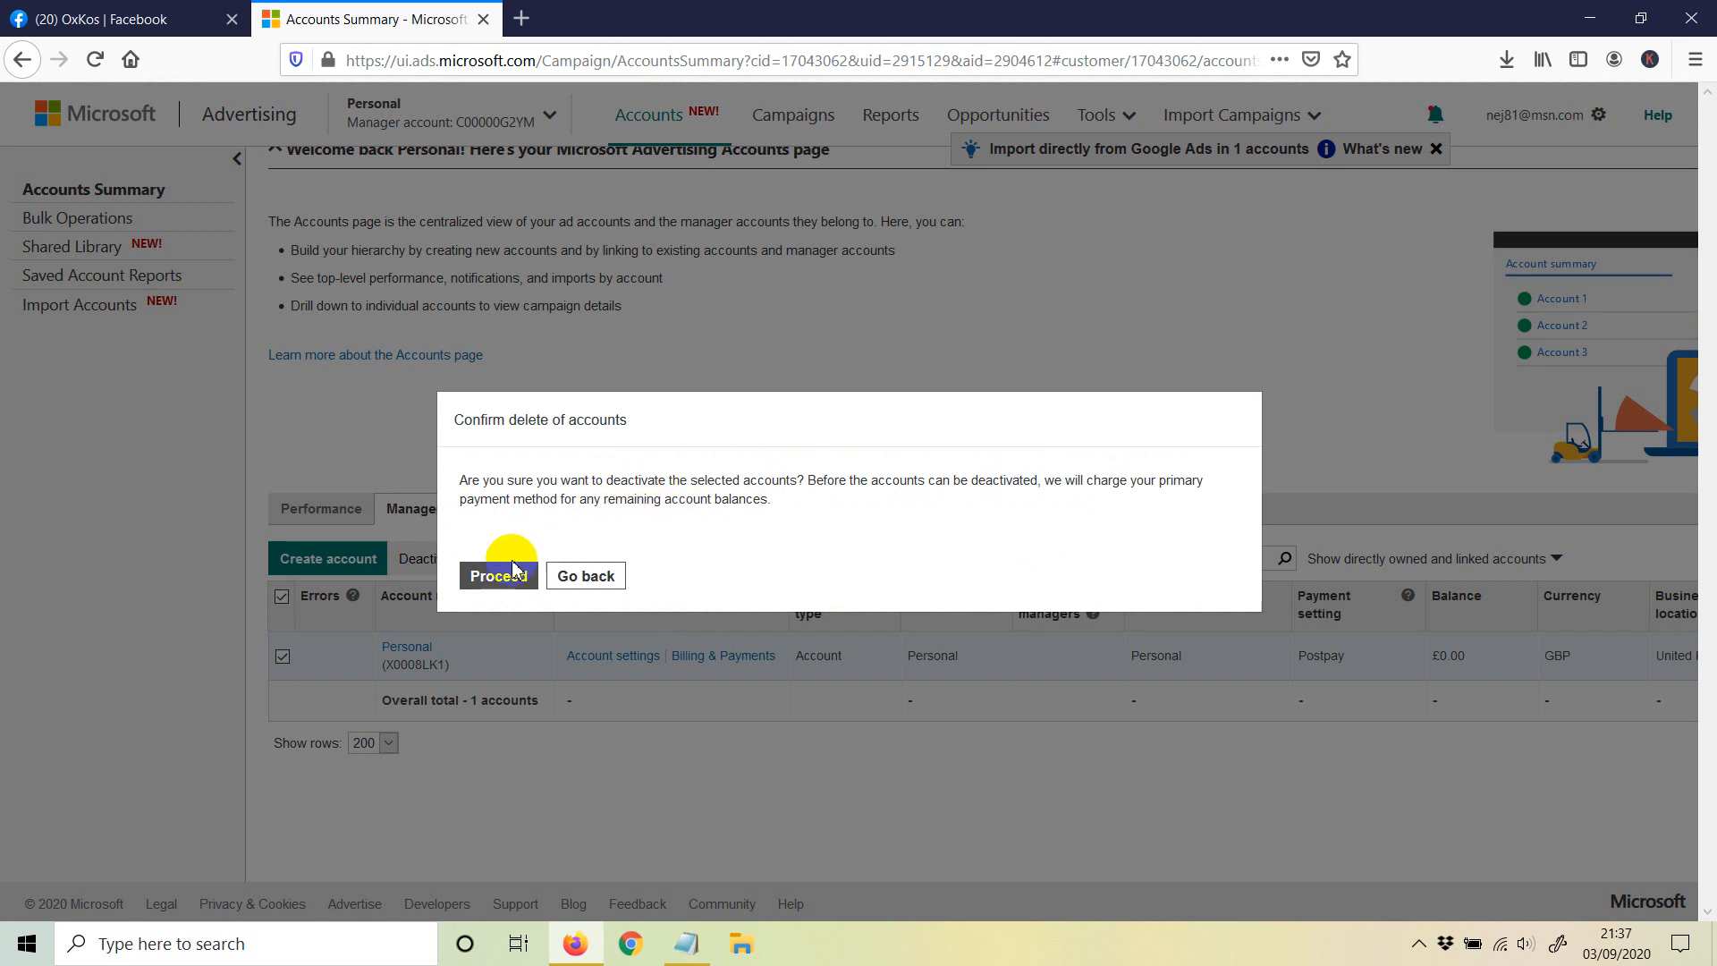
{"action": "mouse_move", "coordinate": [488, 587]}
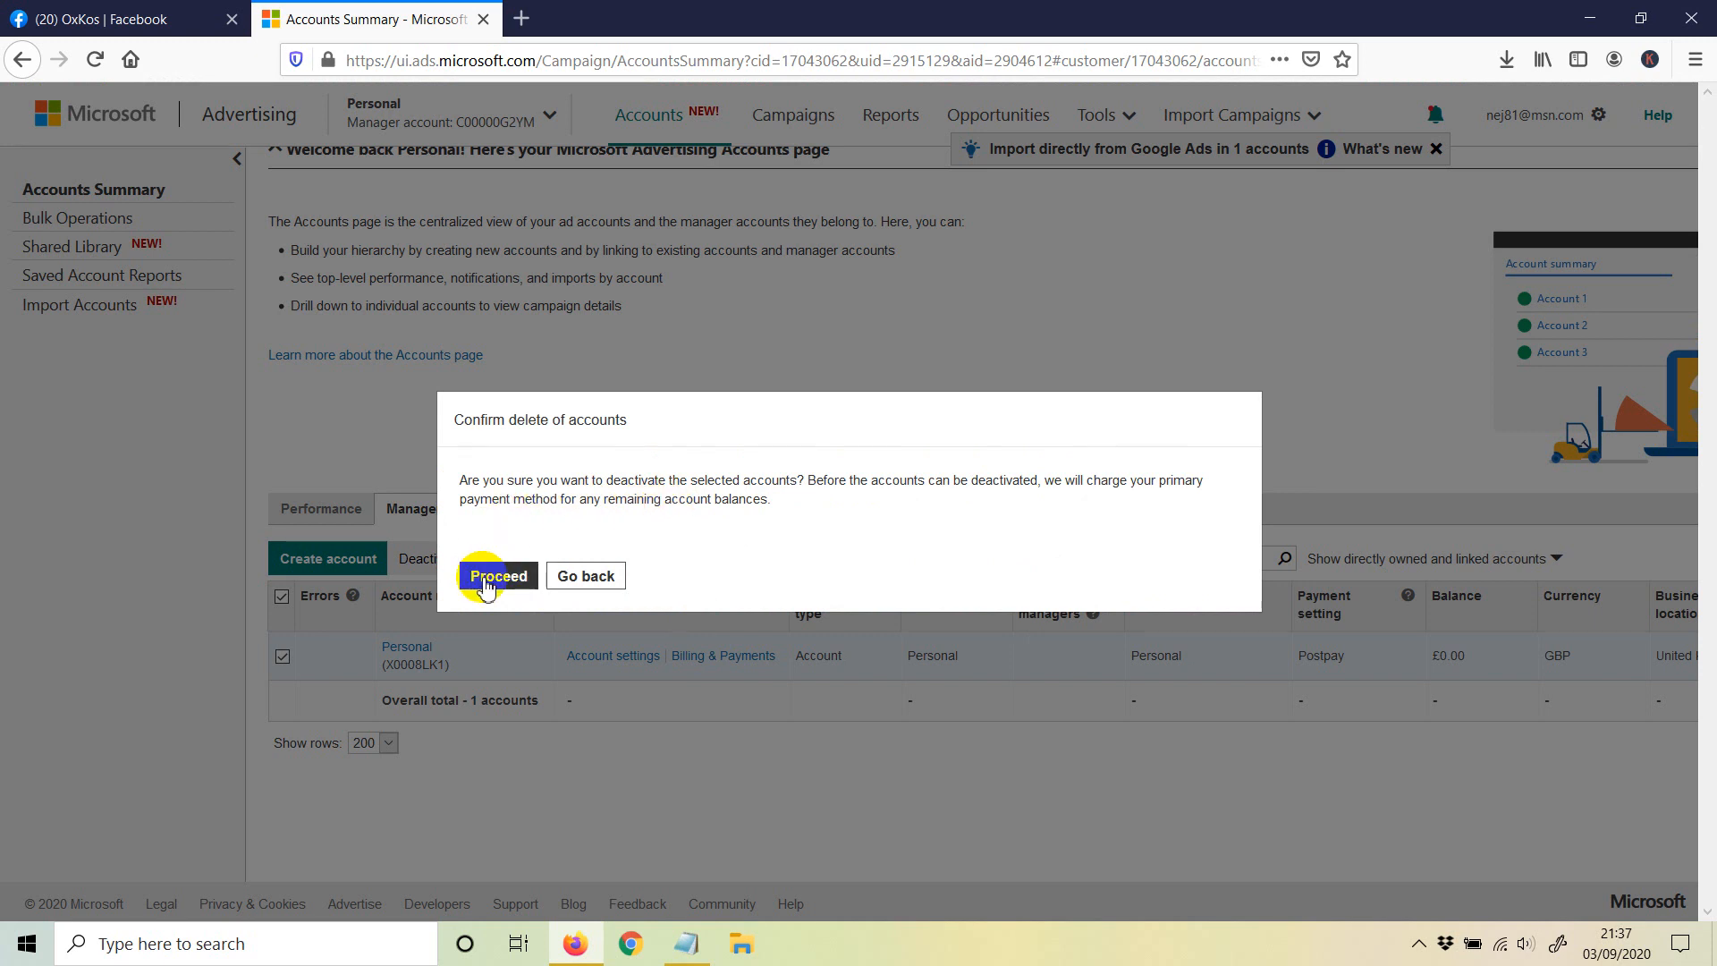
{"action": "left_click", "coordinate": [585, 575]}
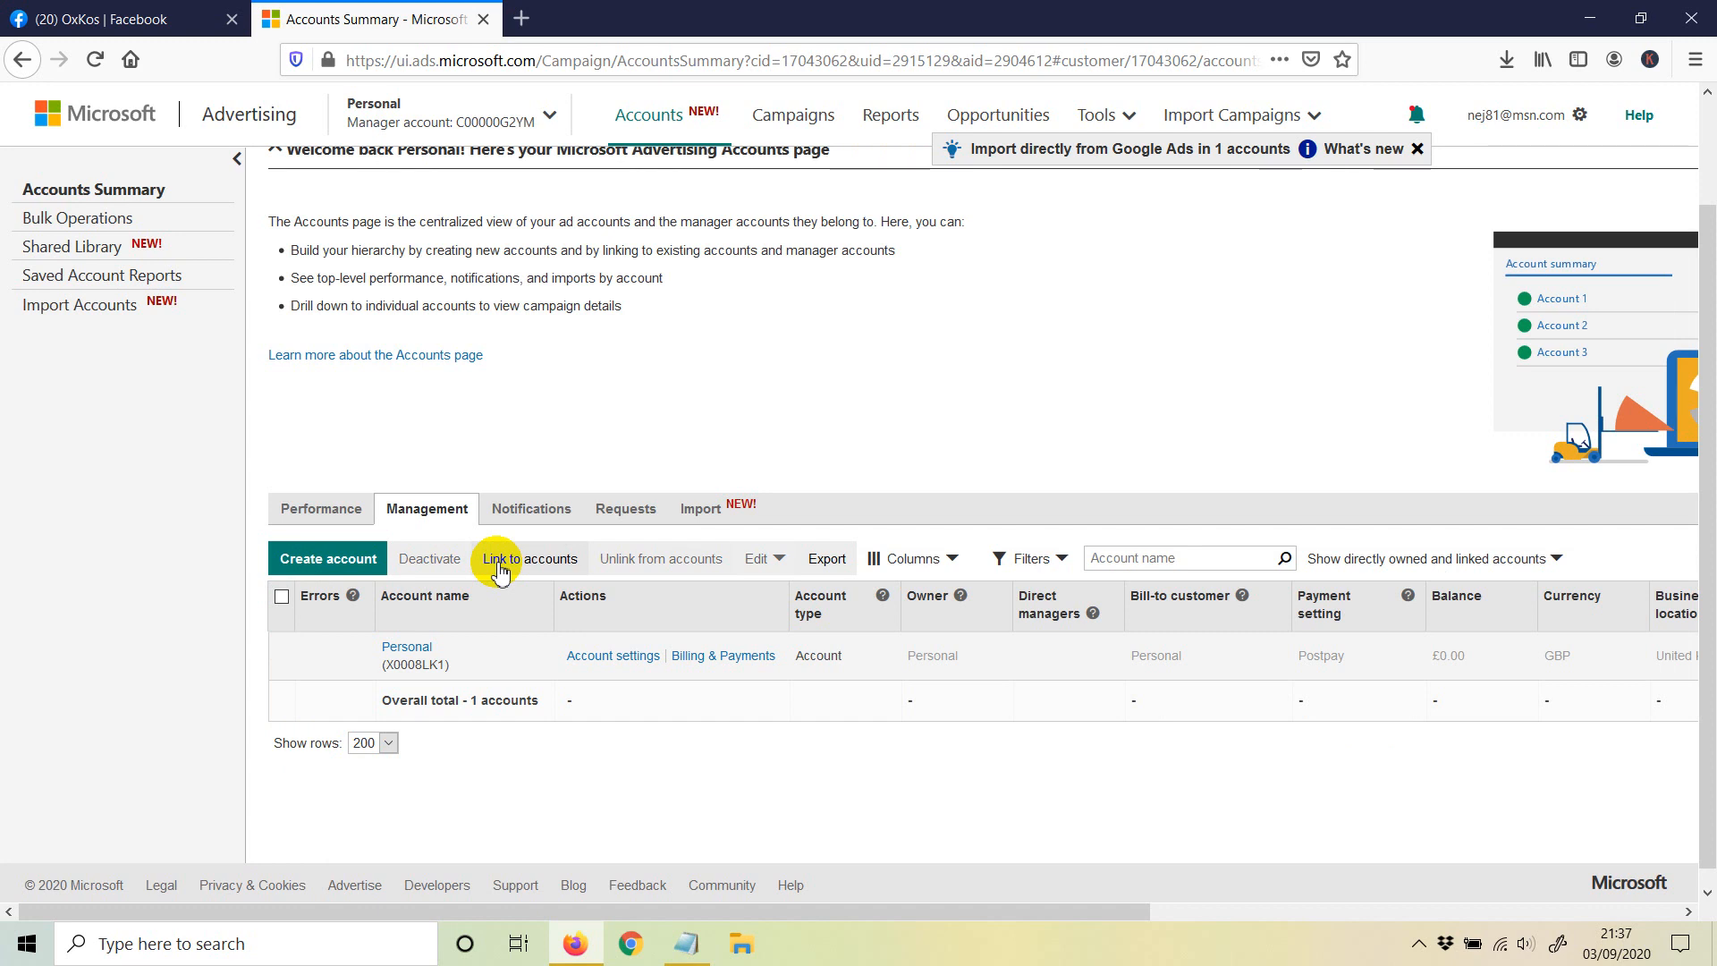
{"action": "mouse_move", "coordinate": [517, 425]}
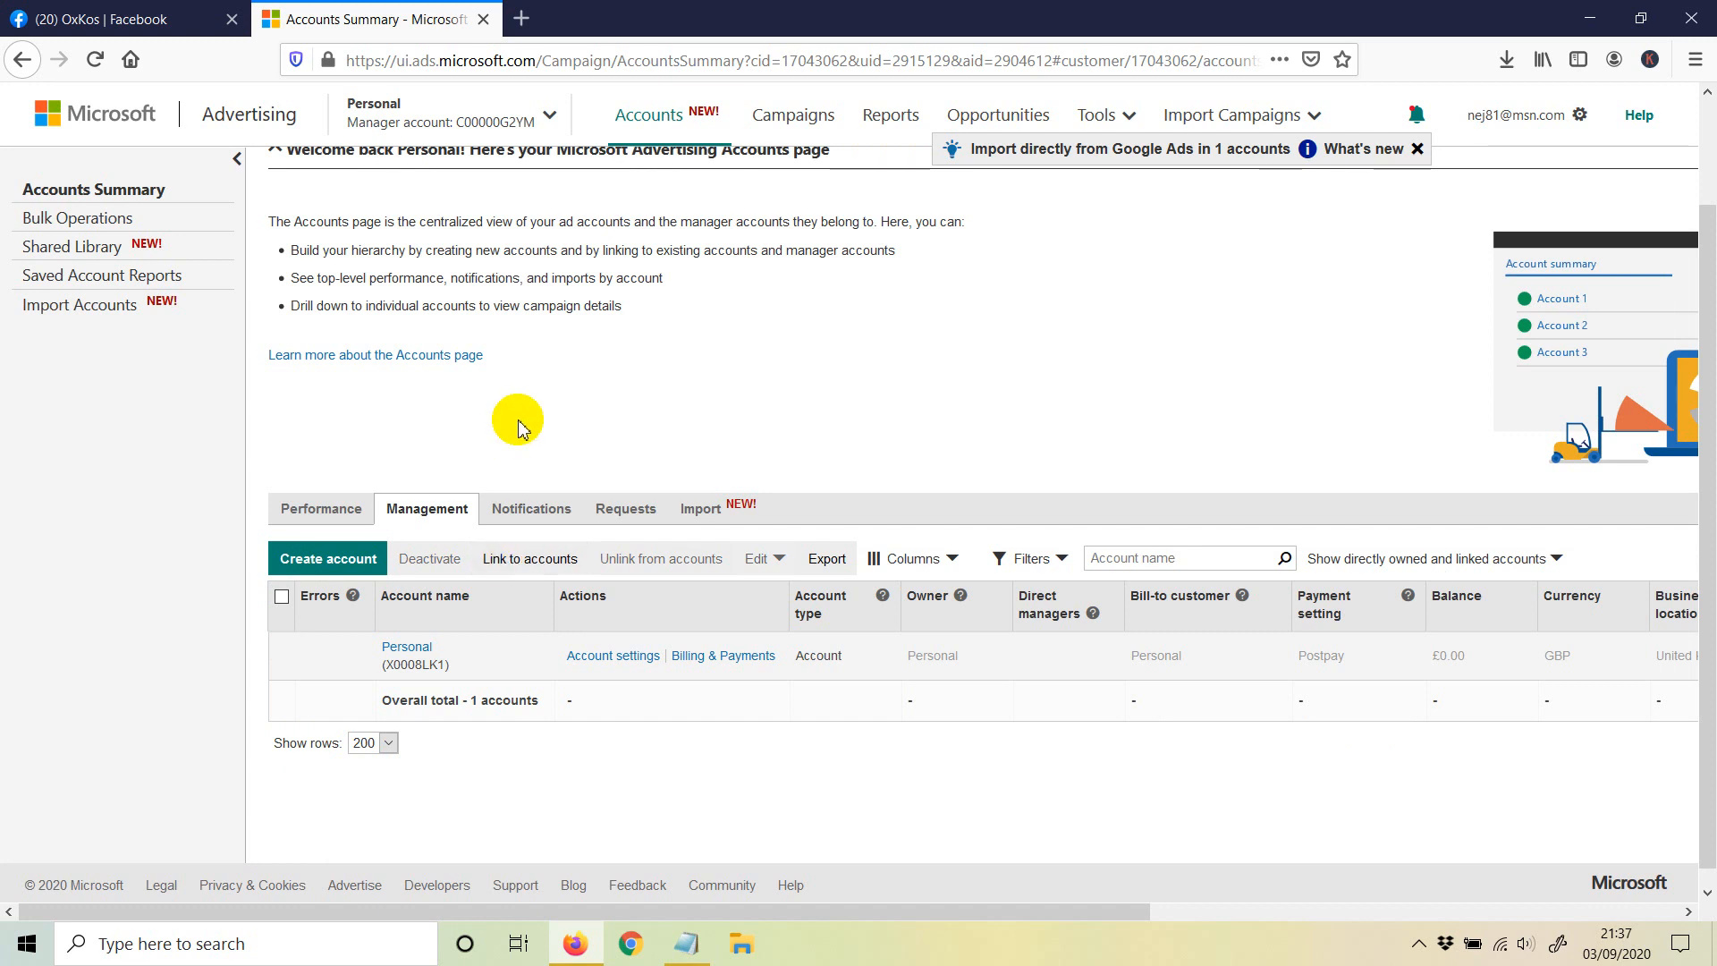
{"action": "mouse_move", "coordinate": [635, 399]}
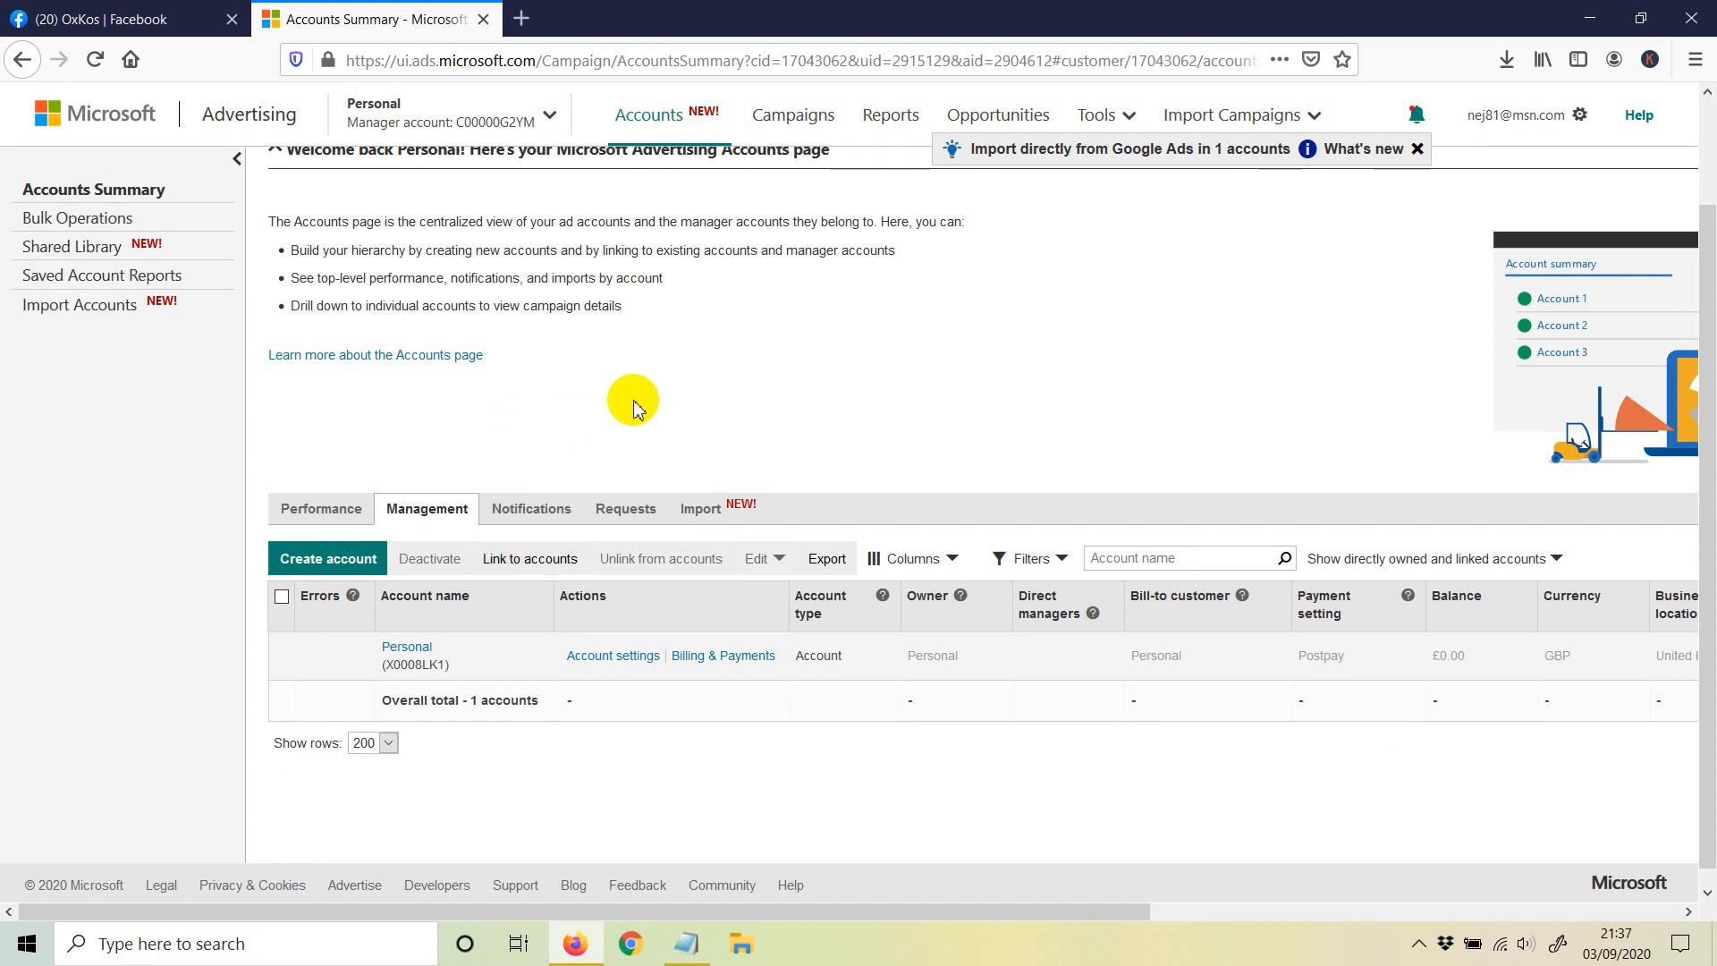
{"action": "mouse_move", "coordinate": [666, 414]}
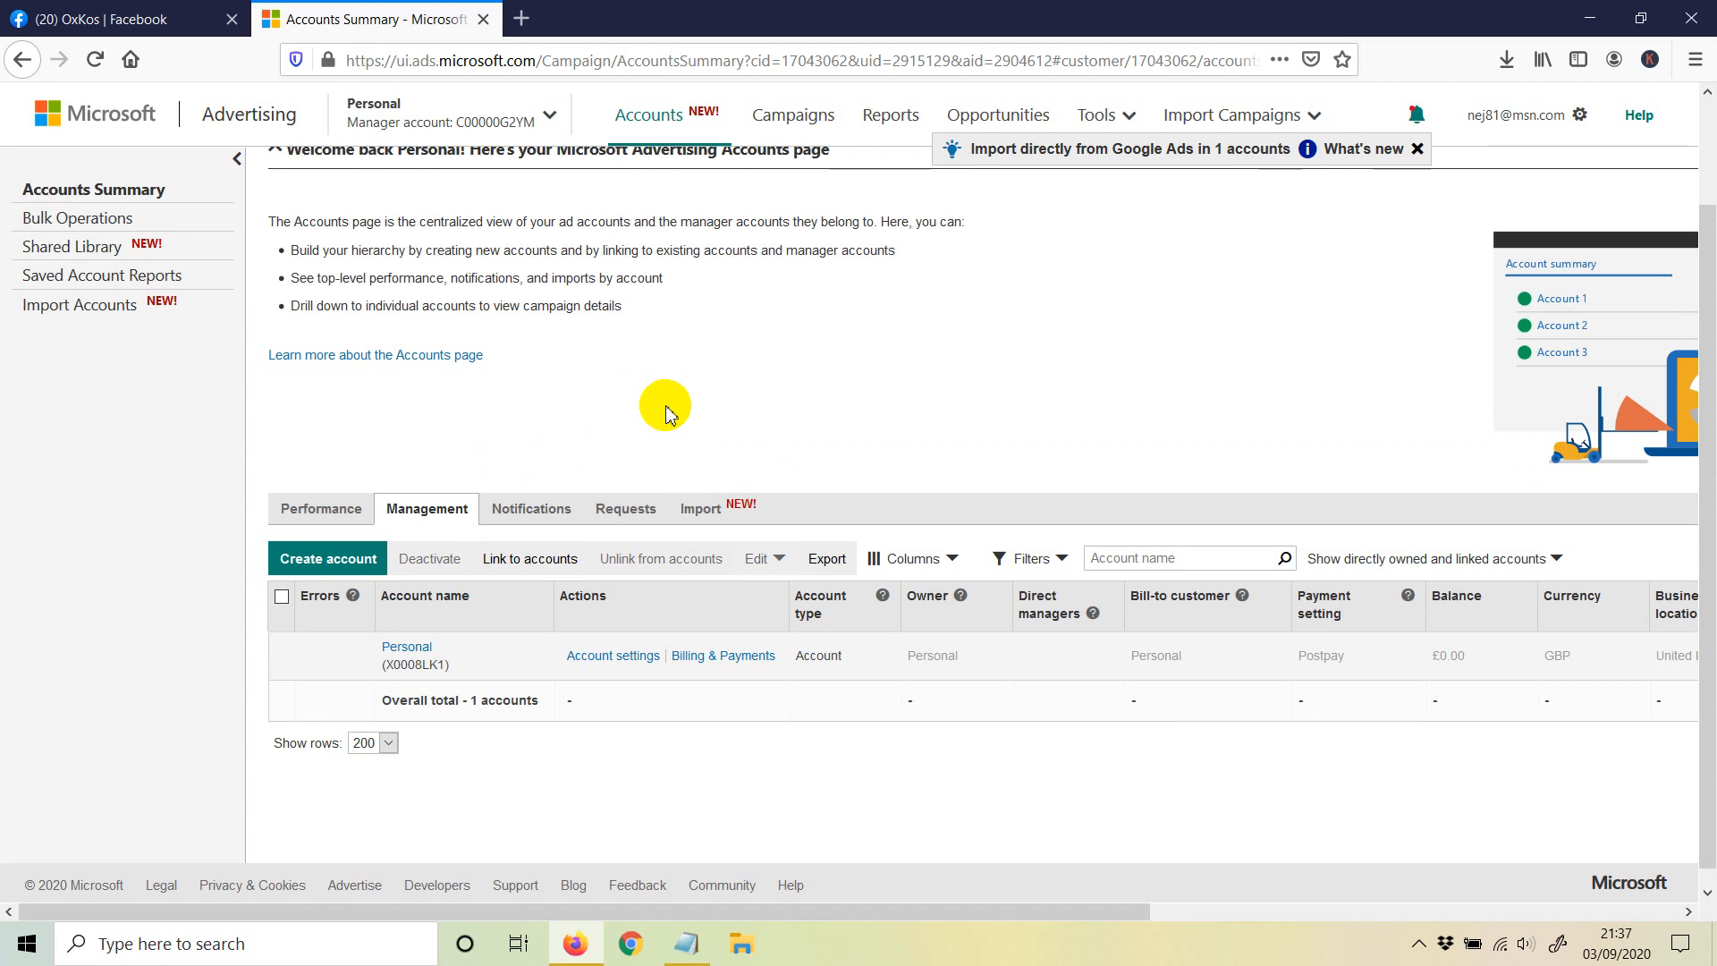
{"action": "mouse_move", "coordinate": [638, 391]}
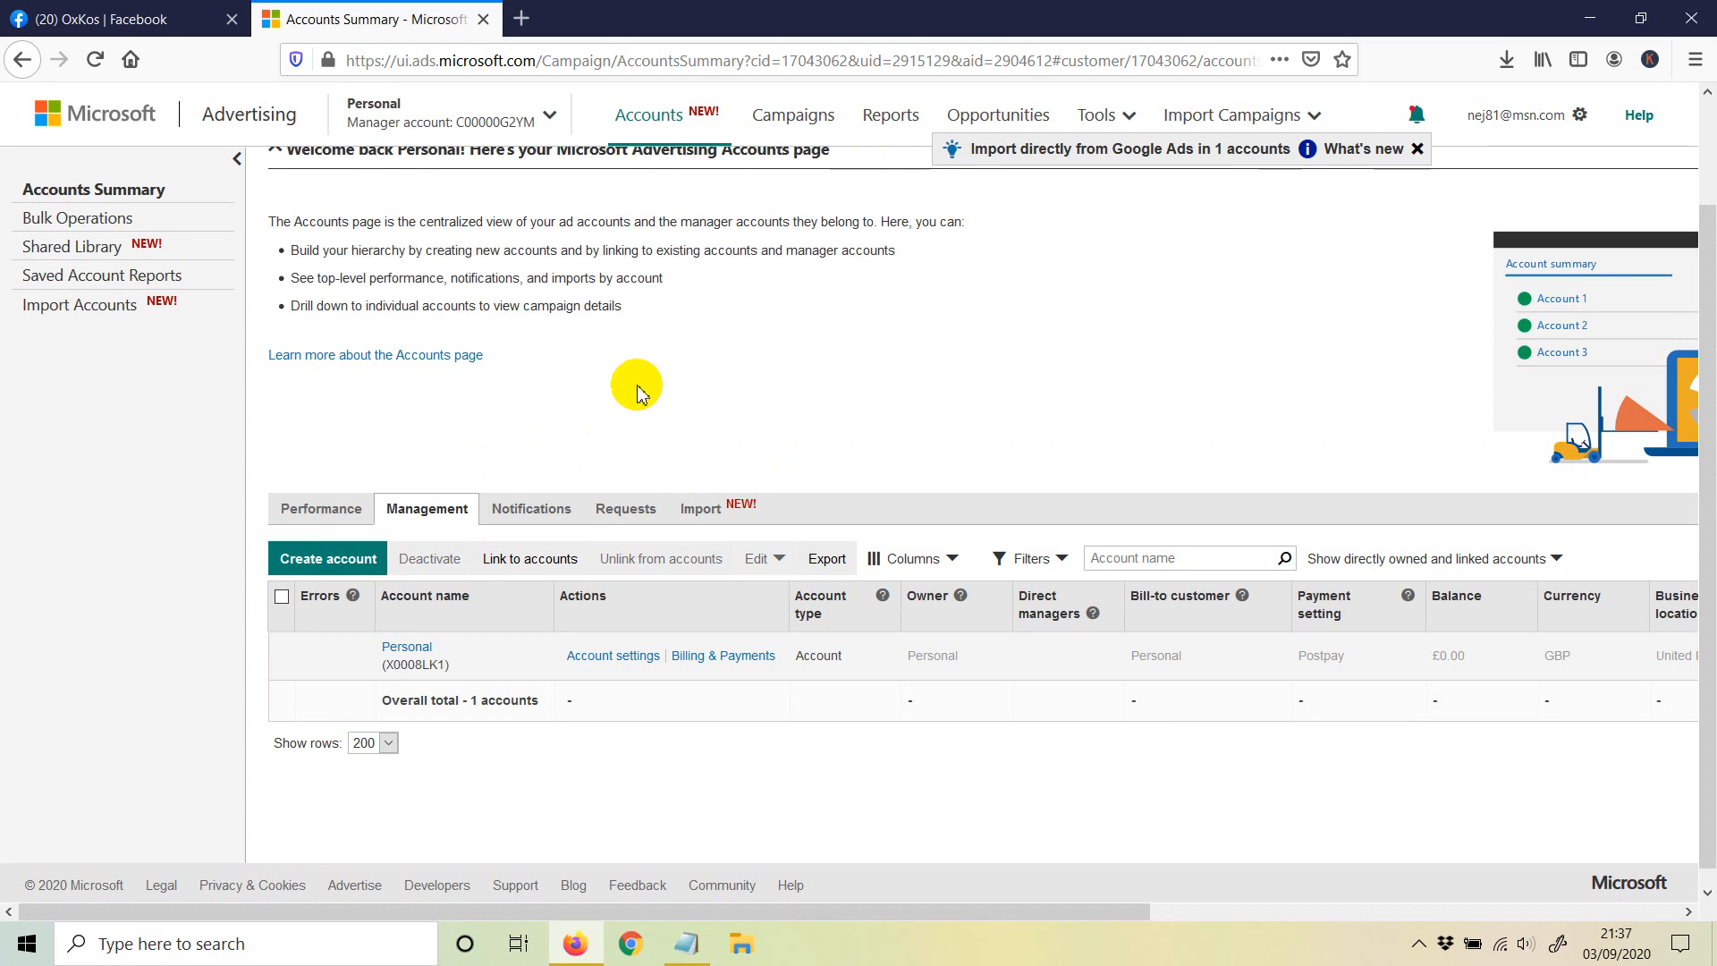
{"action": "mouse_move", "coordinate": [435, 569]}
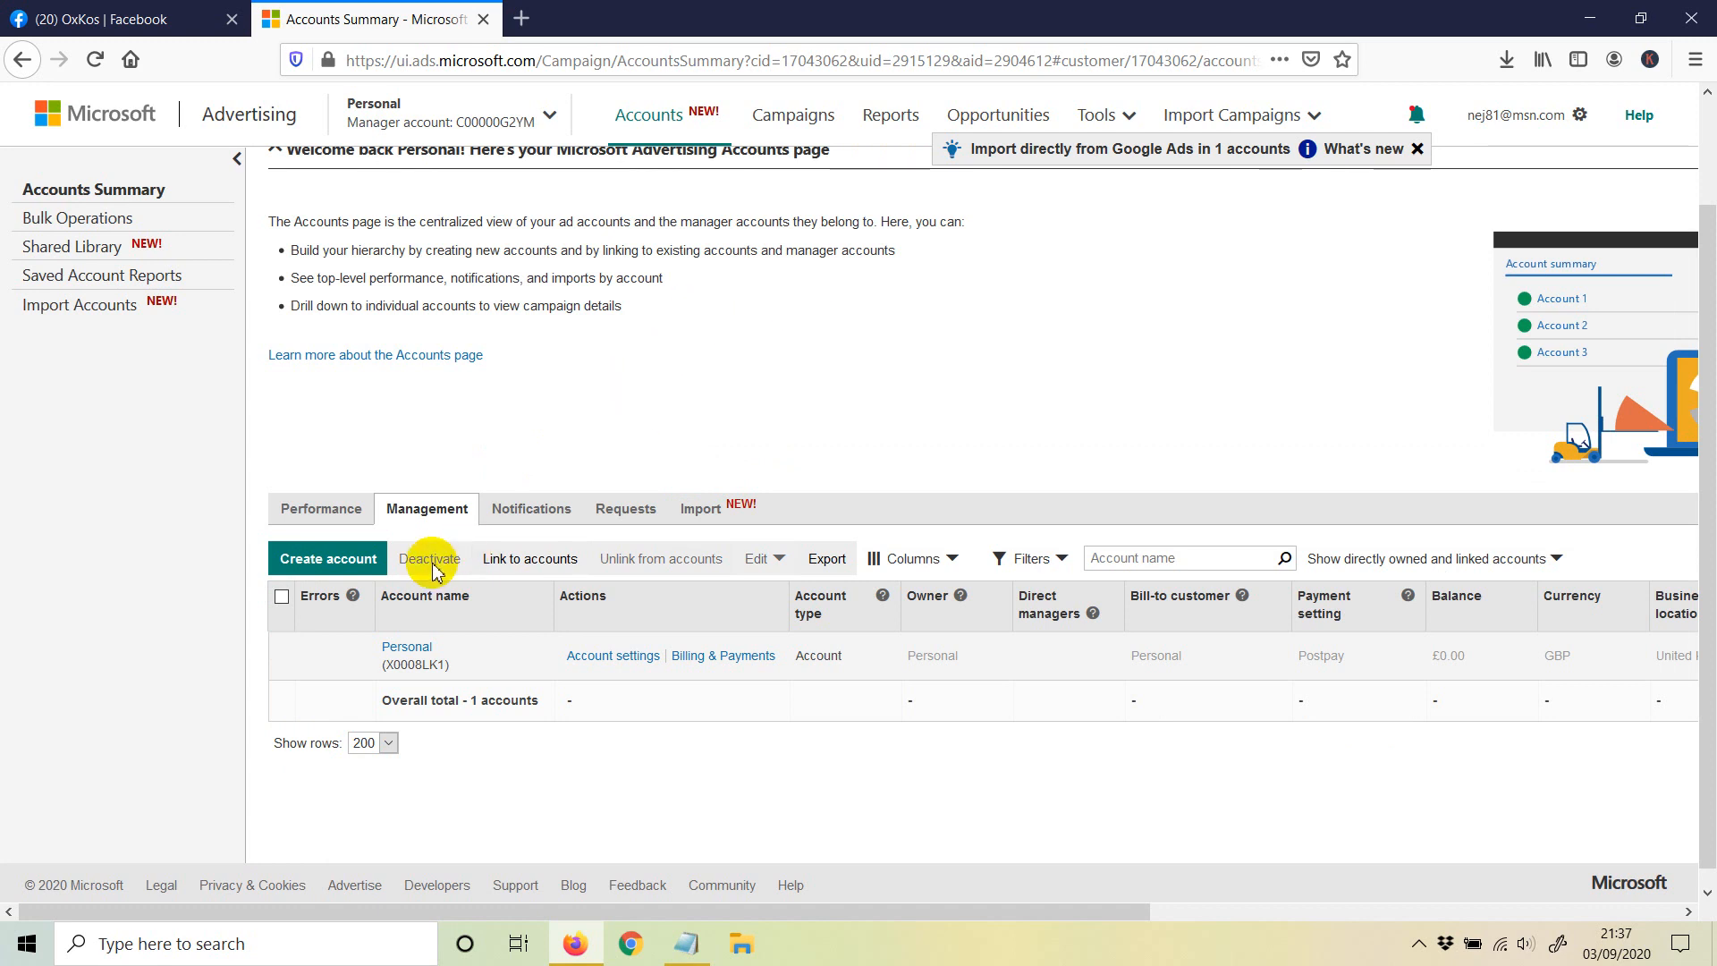
Try the greyed-out Deactivate button, letting Accounts Summary reload on Performance
{"action": "left_click", "coordinate": [280, 600]}
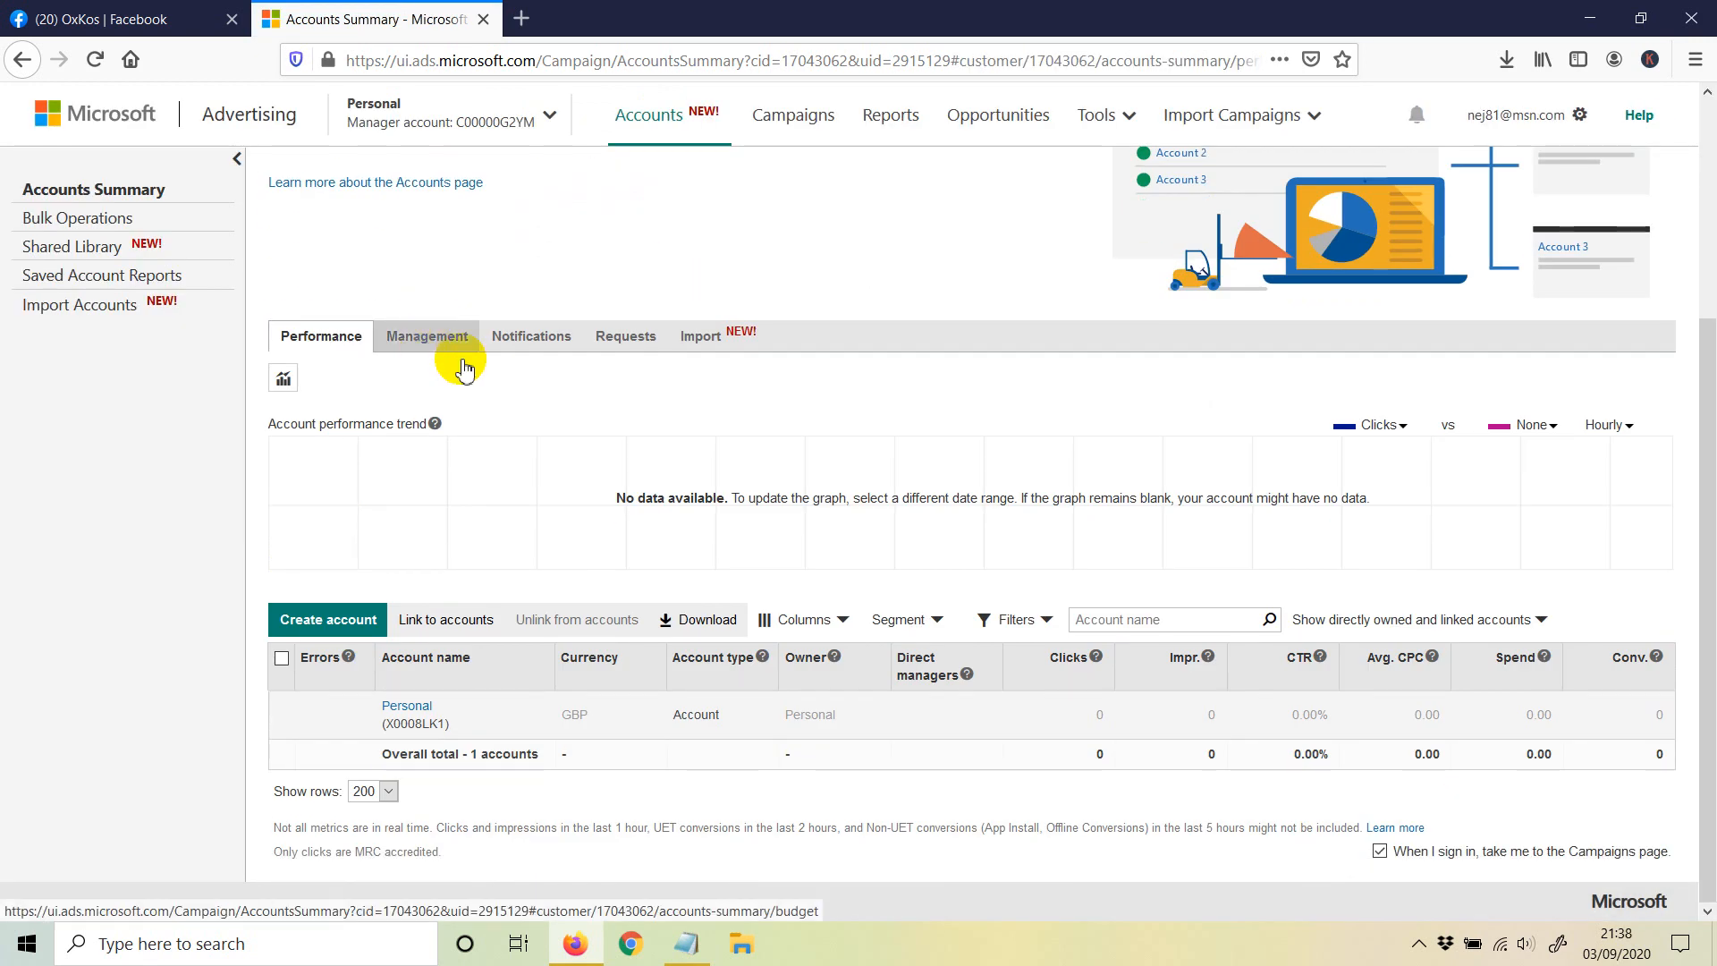
Return to the Management table and verify Deactivate is greyed out for the Personal account
{"action": "left_click", "coordinate": [428, 334]}
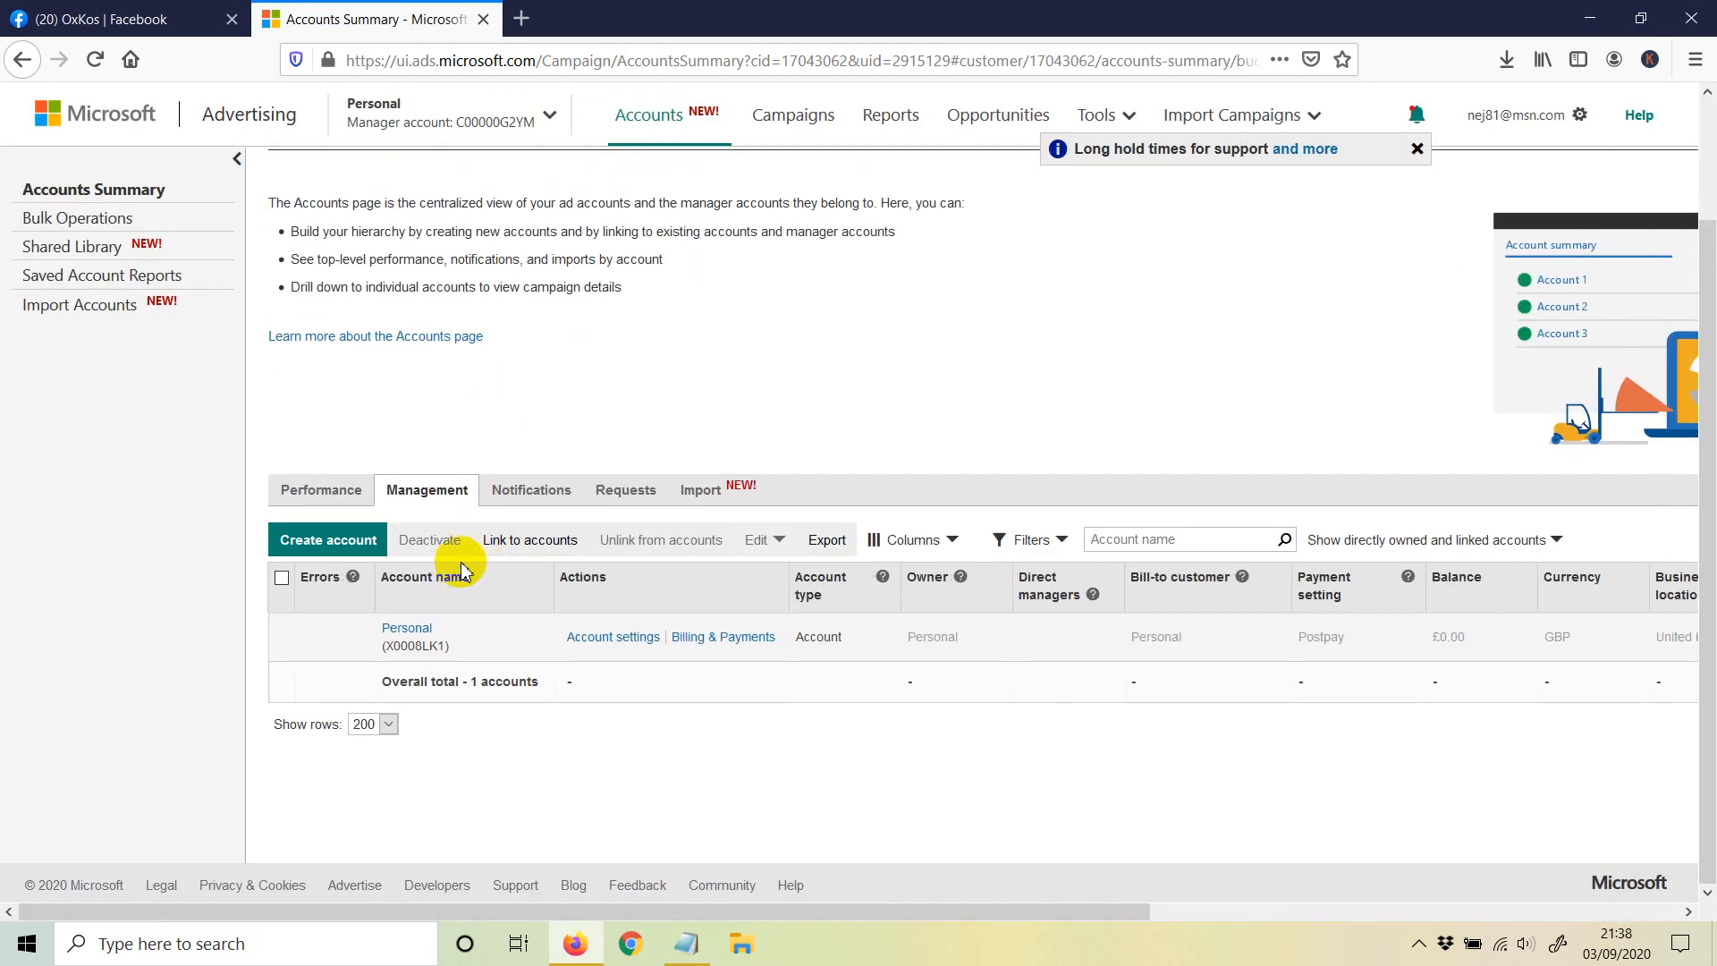
{"action": "mouse_move", "coordinate": [422, 548]}
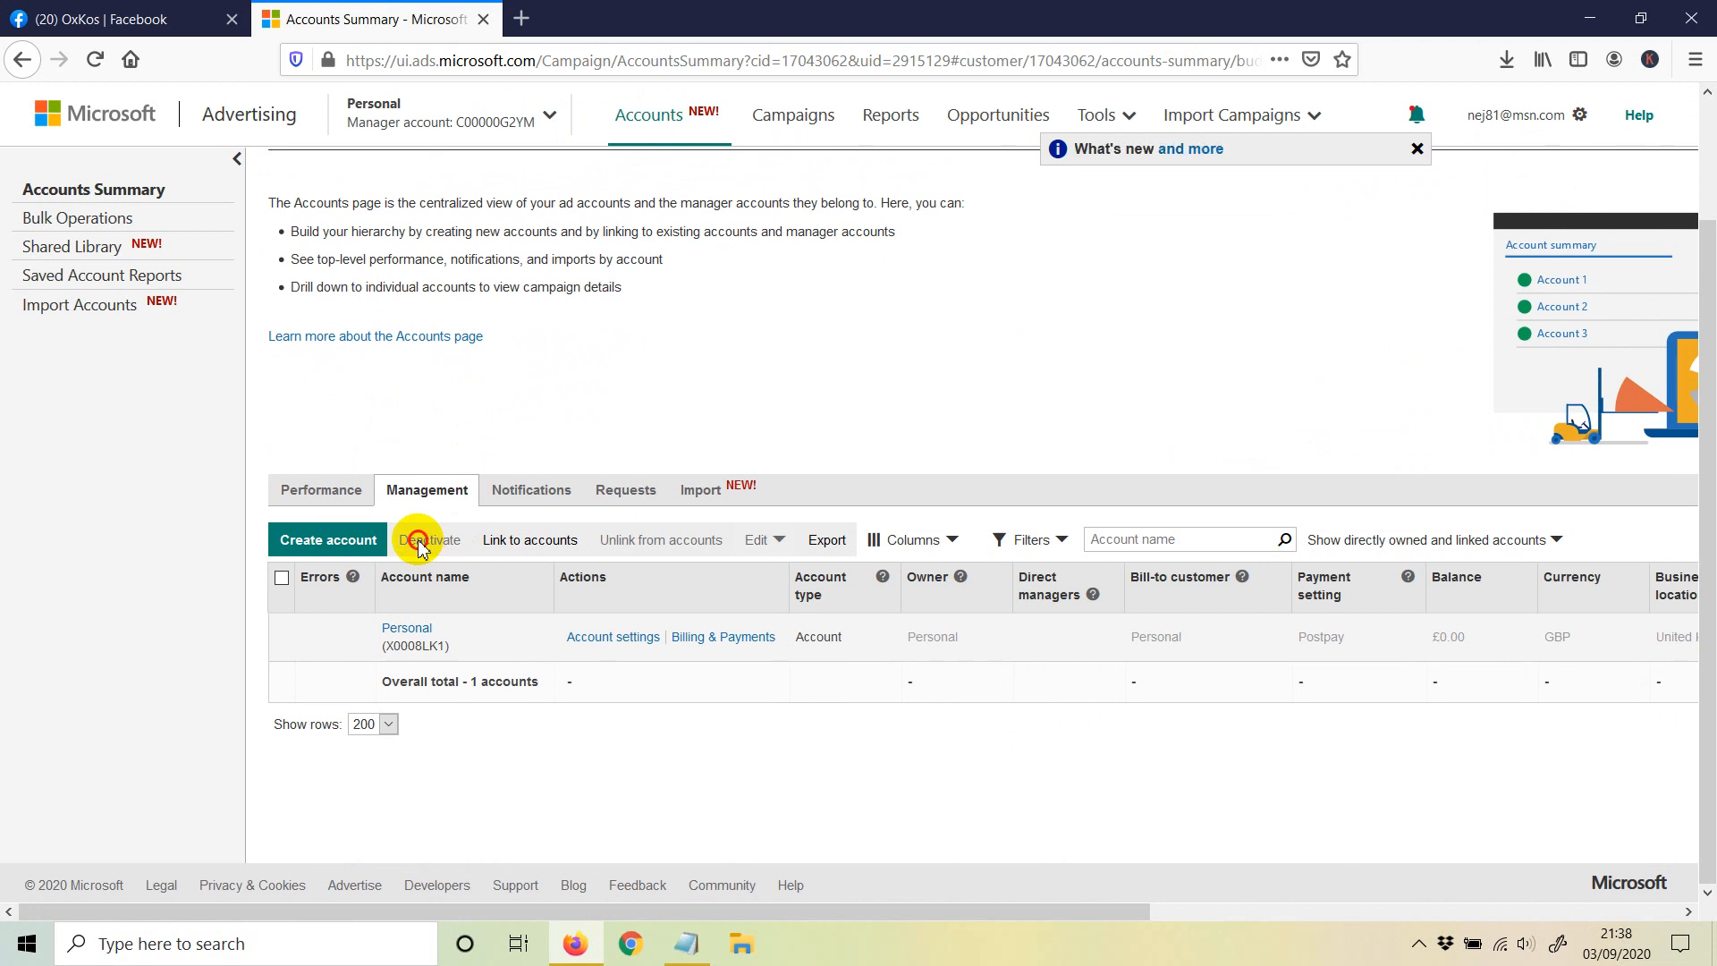
{"action": "mouse_move", "coordinate": [784, 657]}
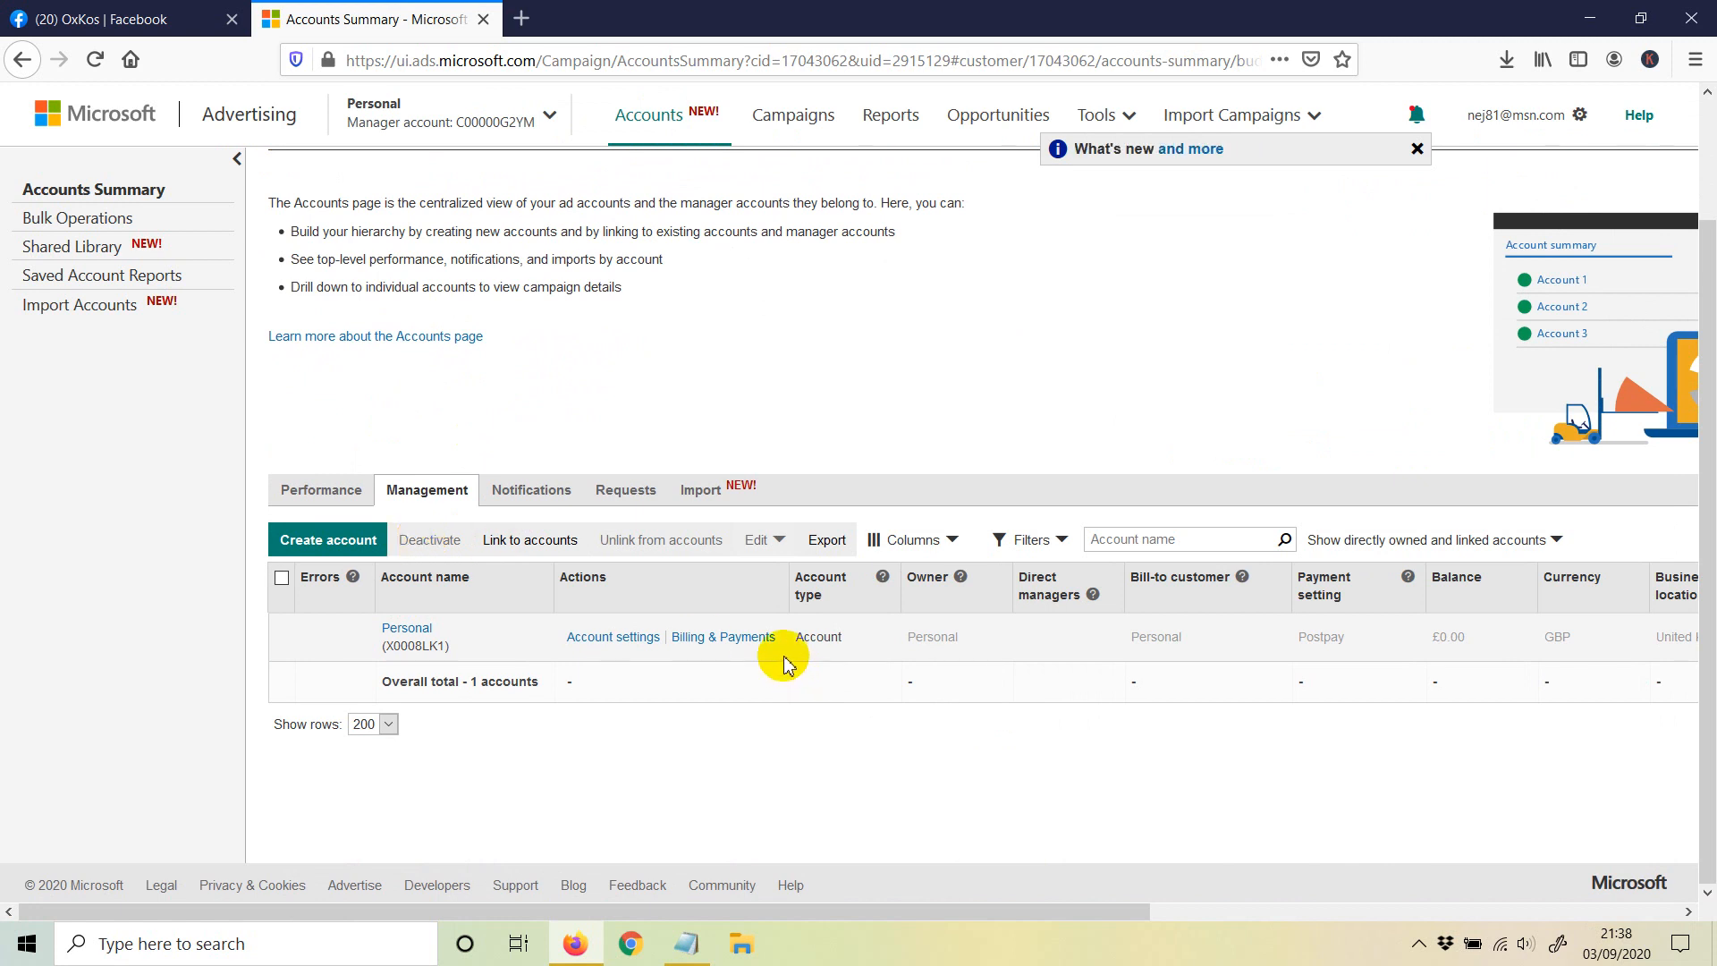
{"action": "scroll", "scroll_direction": "up", "scroll_amount": 3}
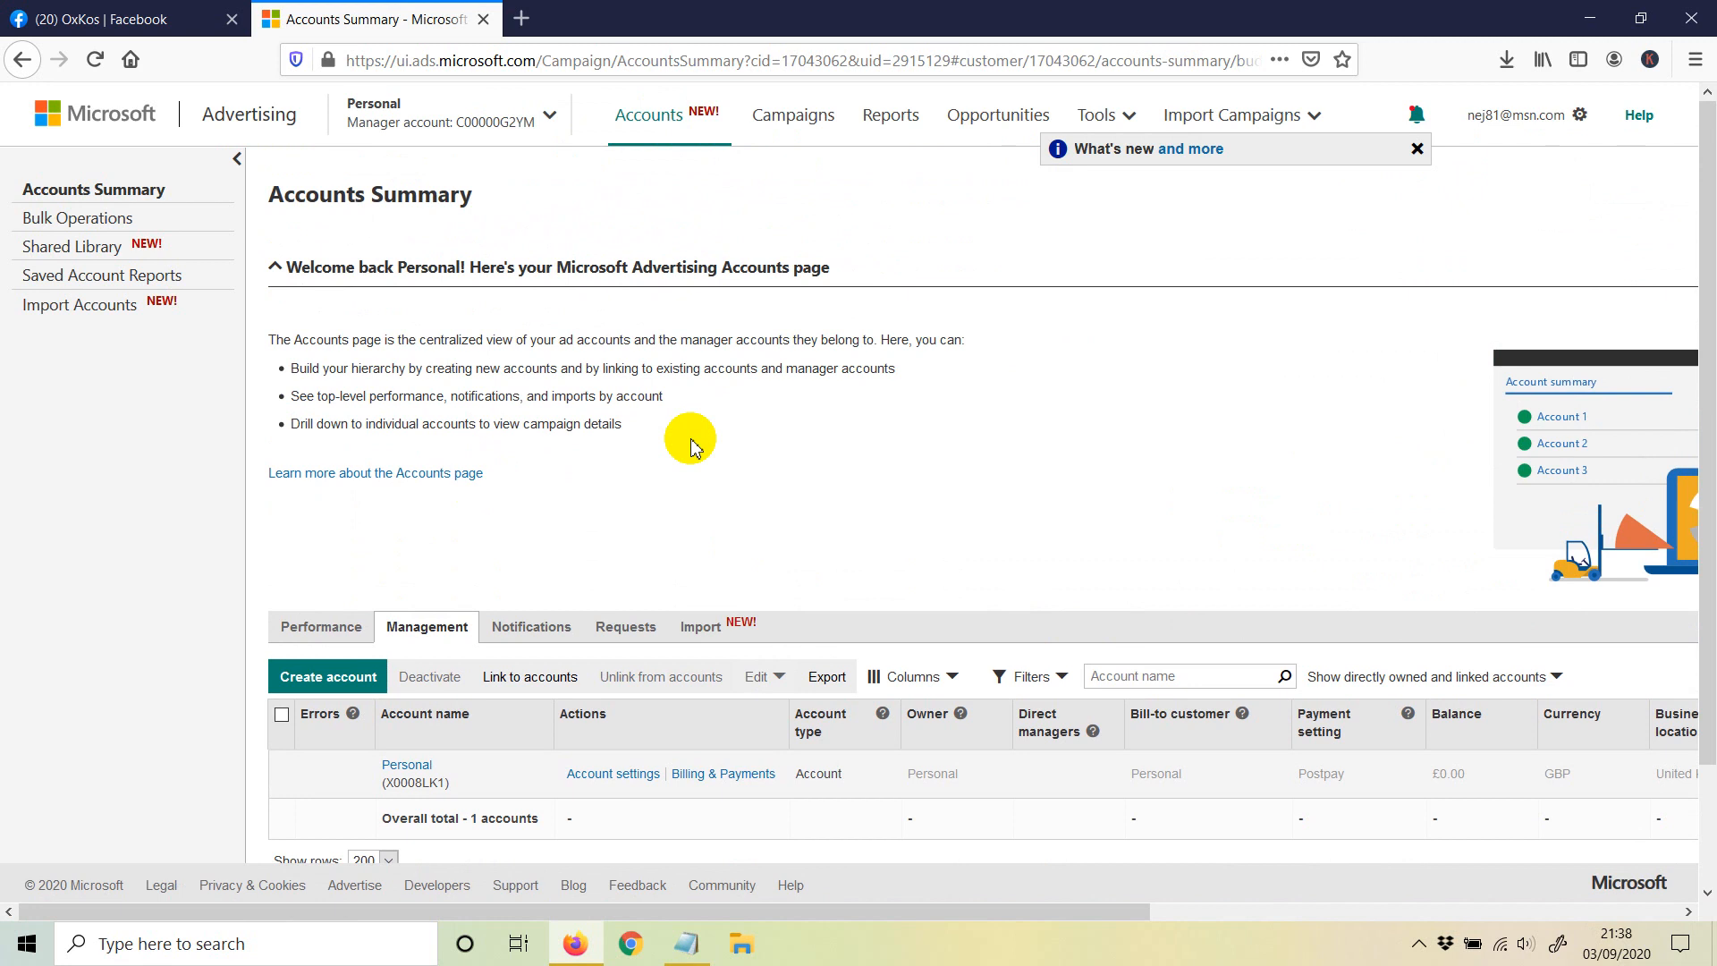
{"action": "mouse_move", "coordinate": [801, 361]}
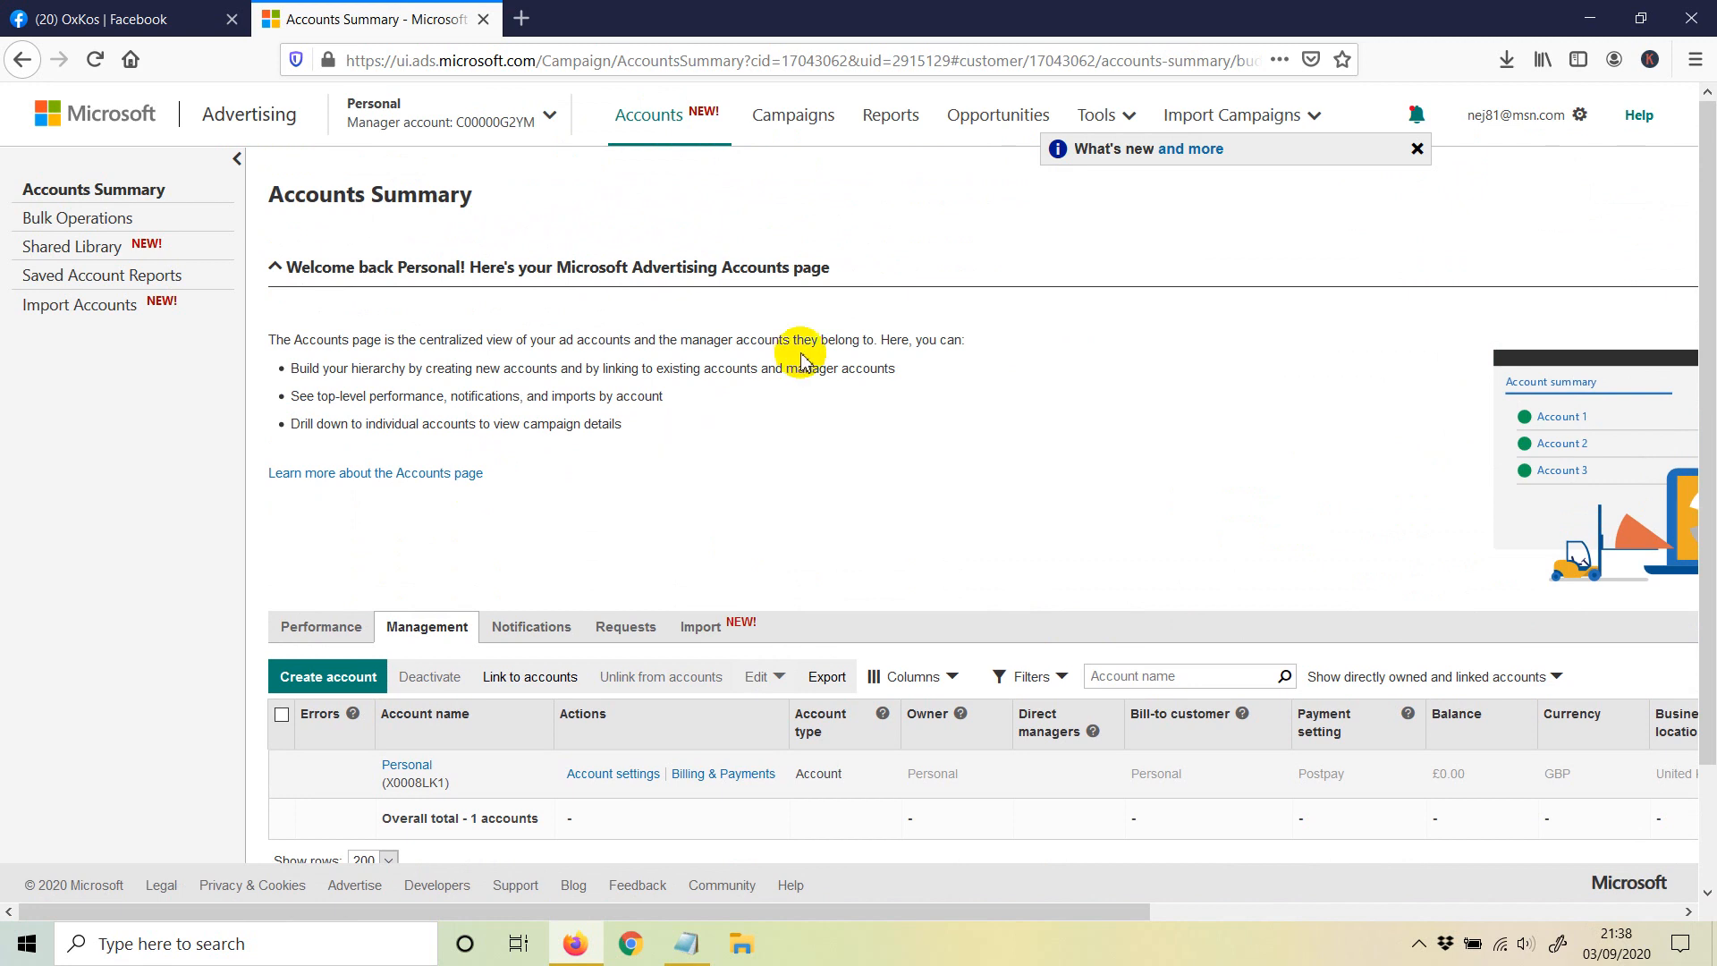